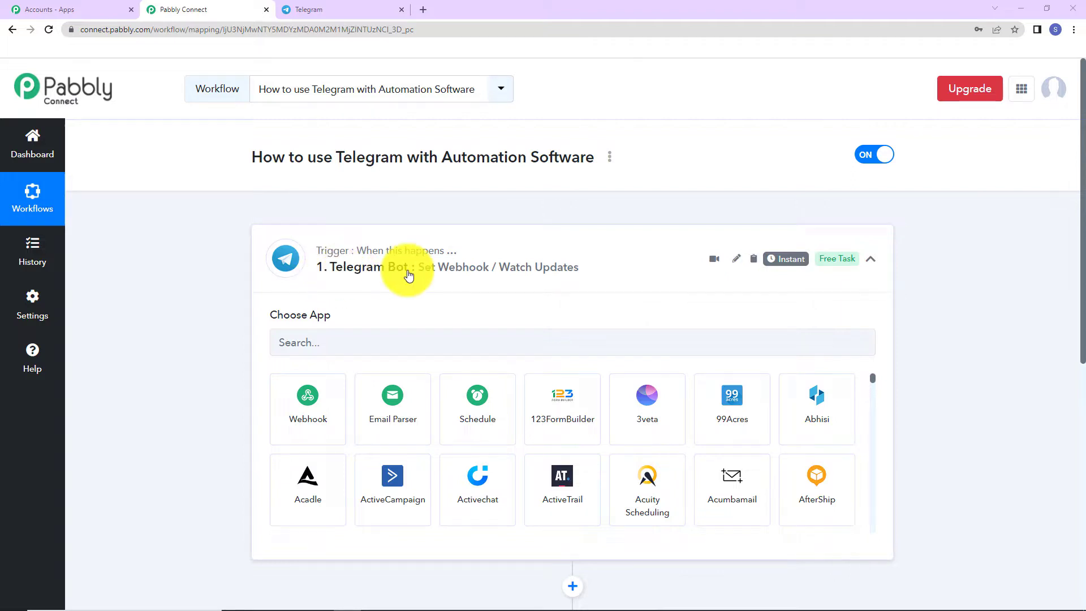
# Search 'tel' and choose Telegram Bot as the trigger app, then list its trigger events
pyautogui.write('te')
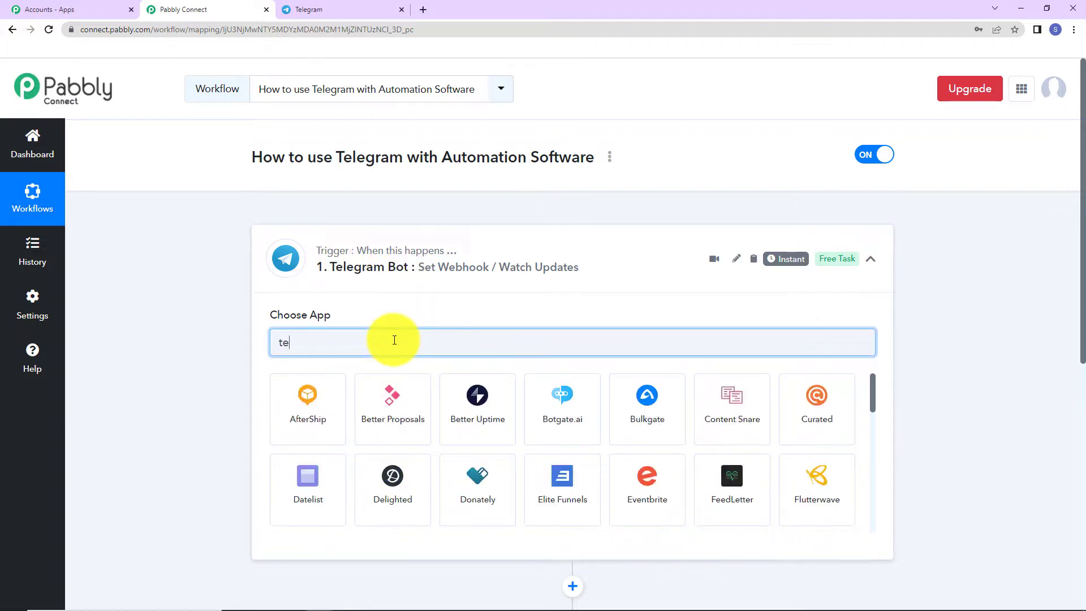
pyautogui.write('l')
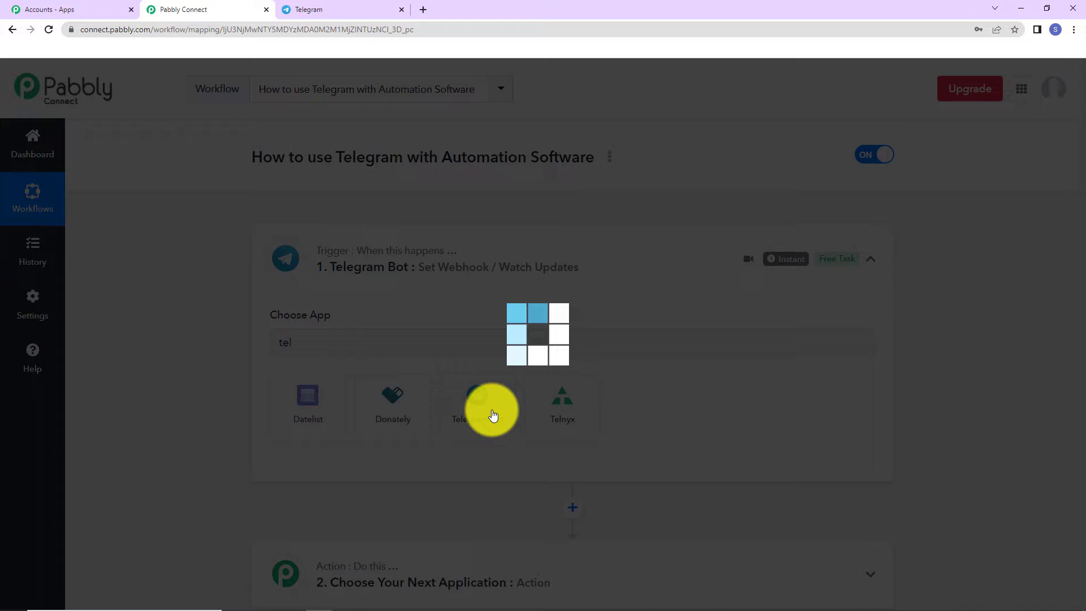
pyautogui.click(491, 401)
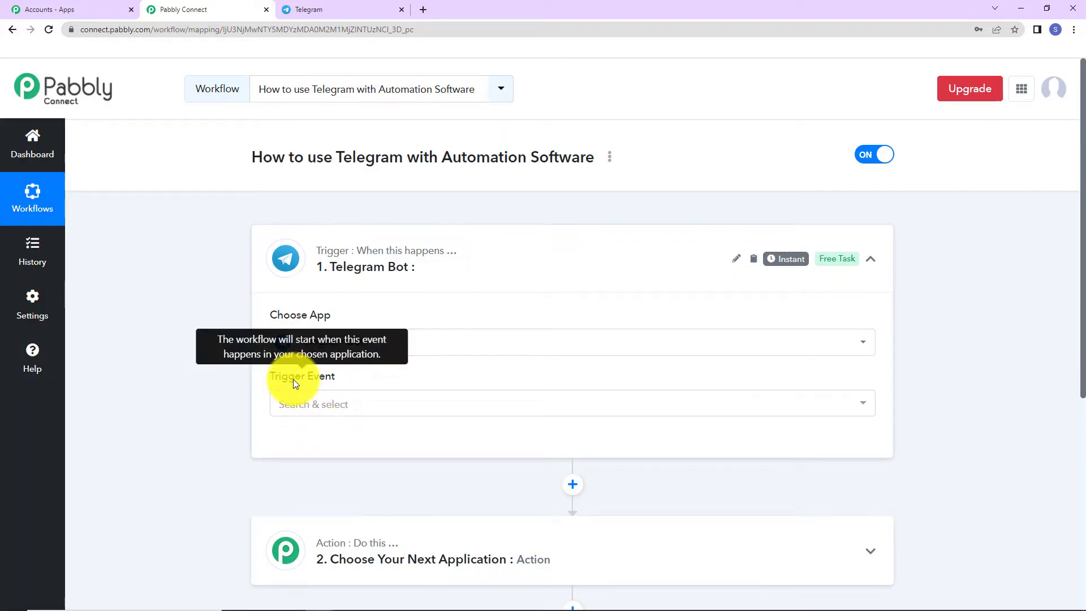
pyautogui.click(572, 404)
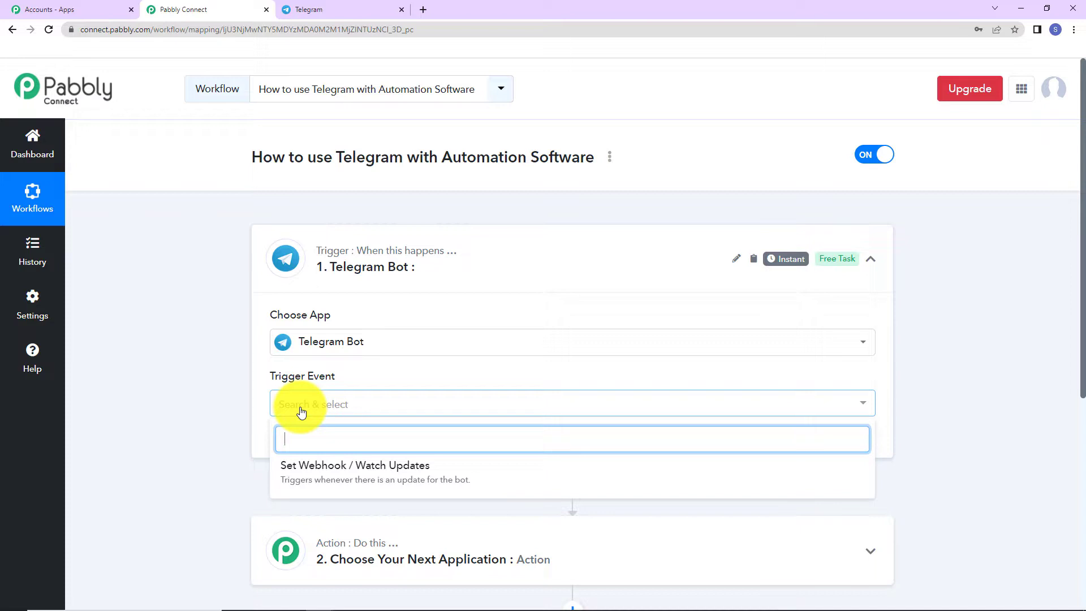
pyautogui.moveTo(471, 466)
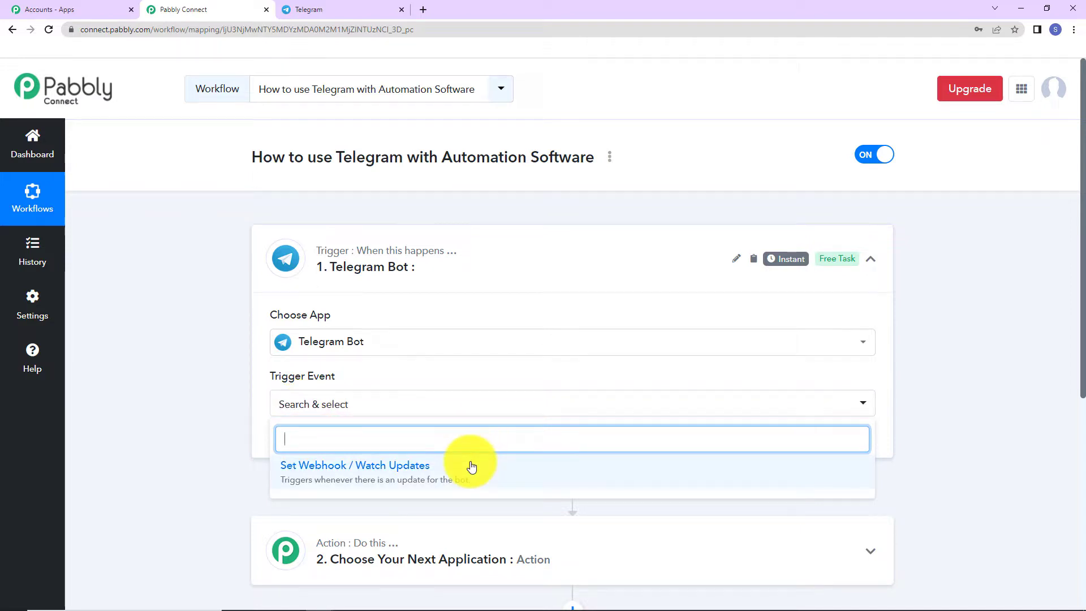
pyautogui.moveTo(320, 485)
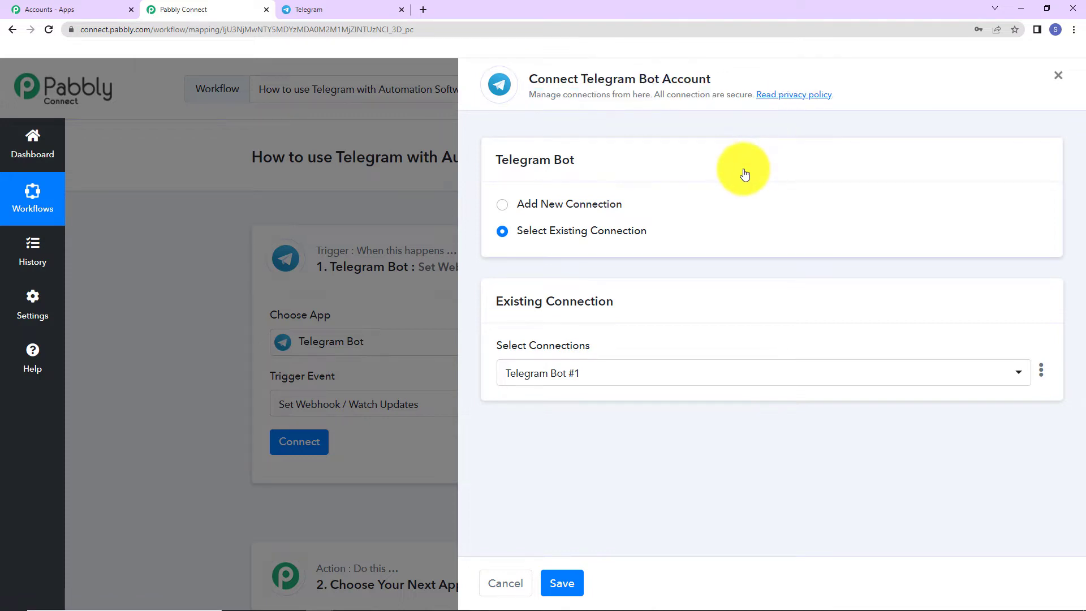
# Add a new Telegram Bot connection and go to the BotFather chat in Telegram for a token
pyautogui.click(501, 204)
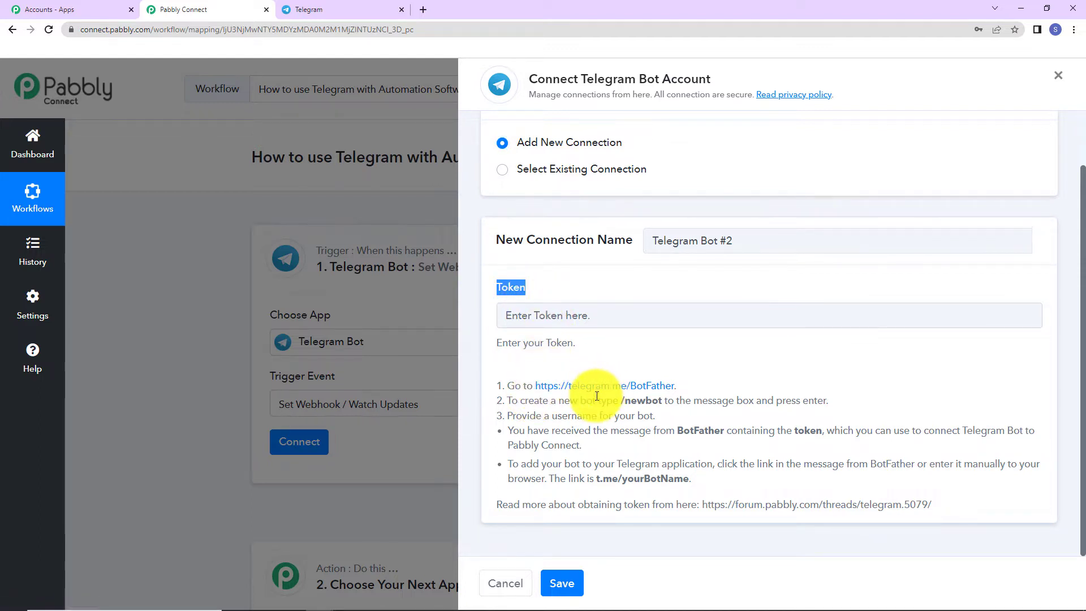
pyautogui.click(340, 9)
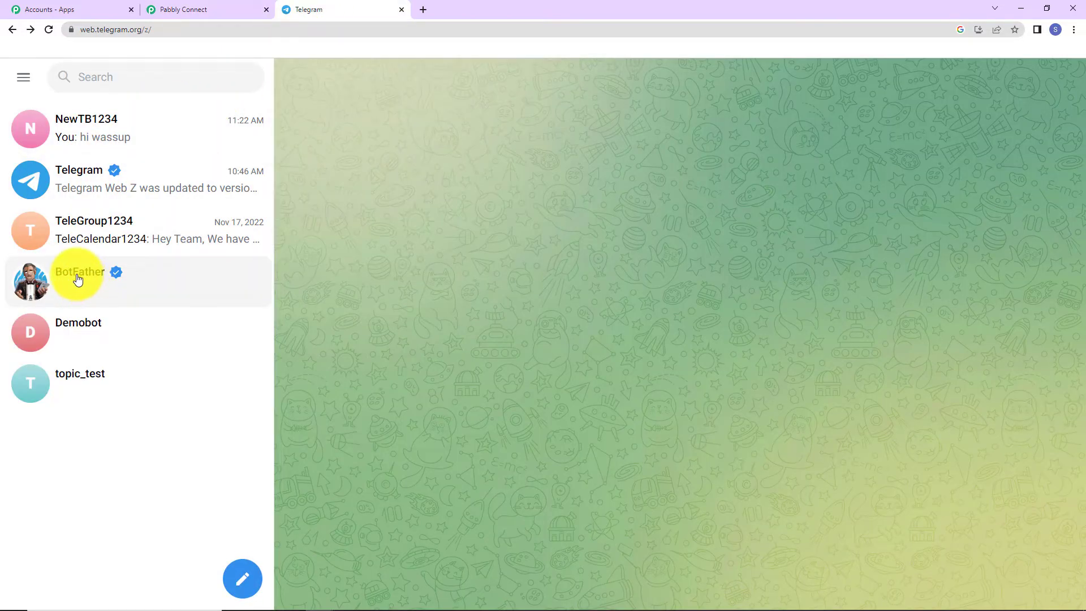
pyautogui.click(79, 281)
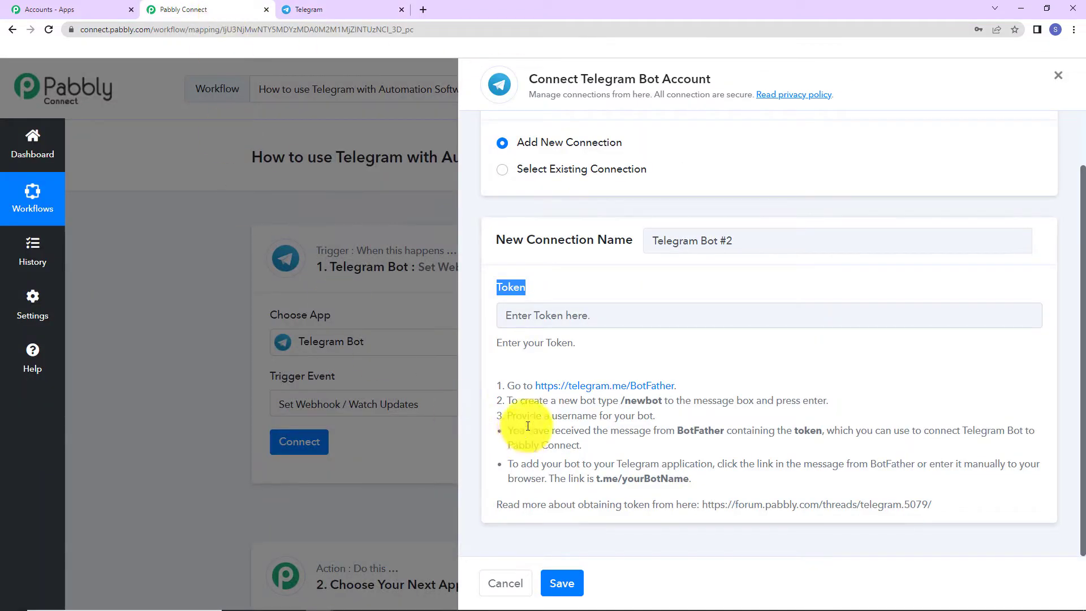
pyautogui.moveTo(620, 408)
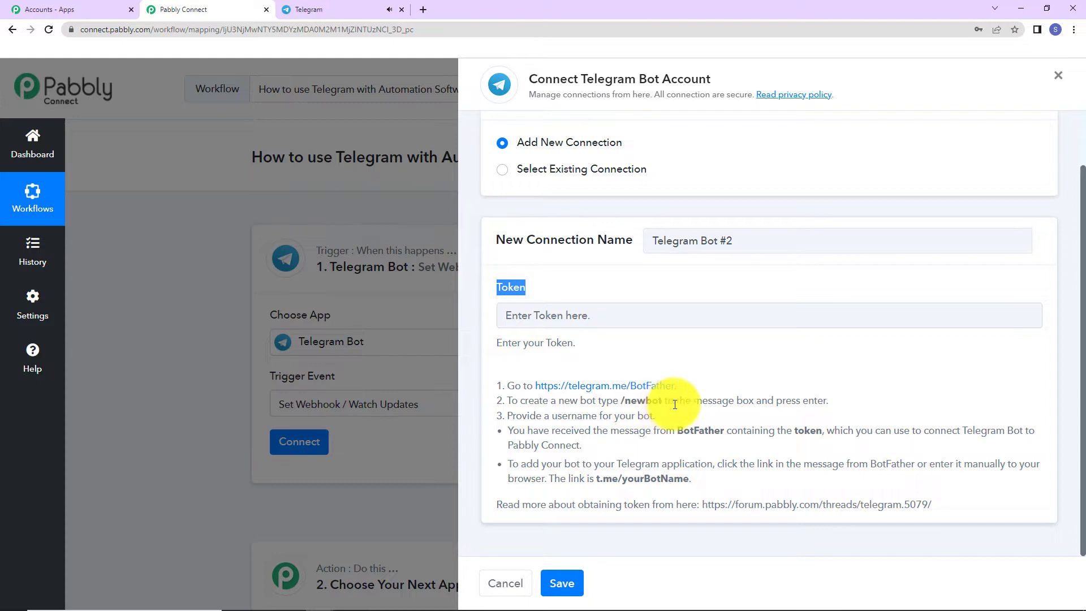
pyautogui.click(316, 9)
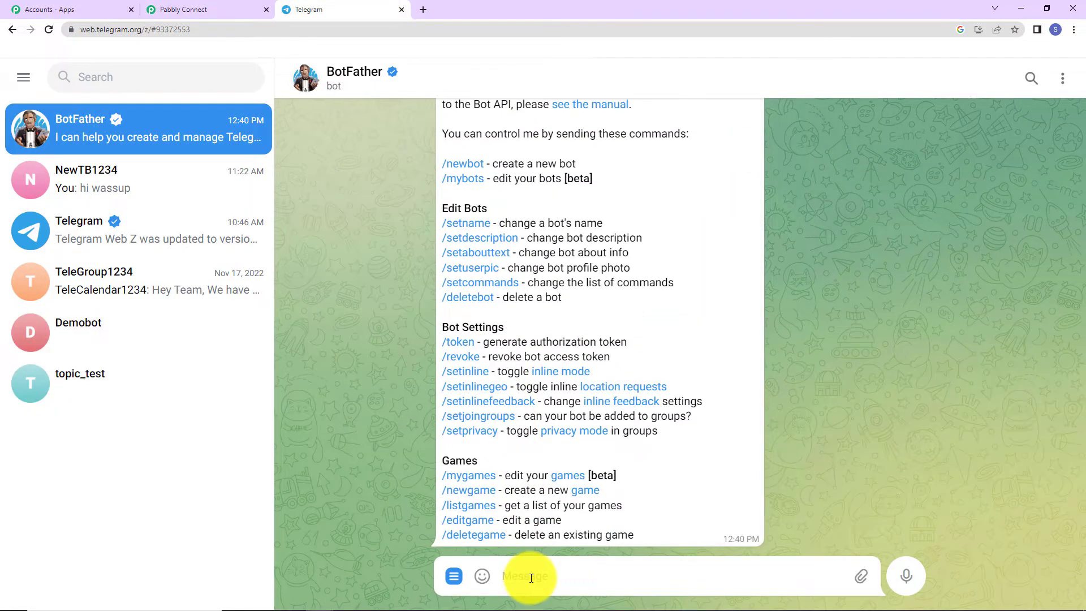
# Send /newbot to BotFather with the name Newdemobot and username NewBot1234PC_bot
pyautogui.write('/newbot')
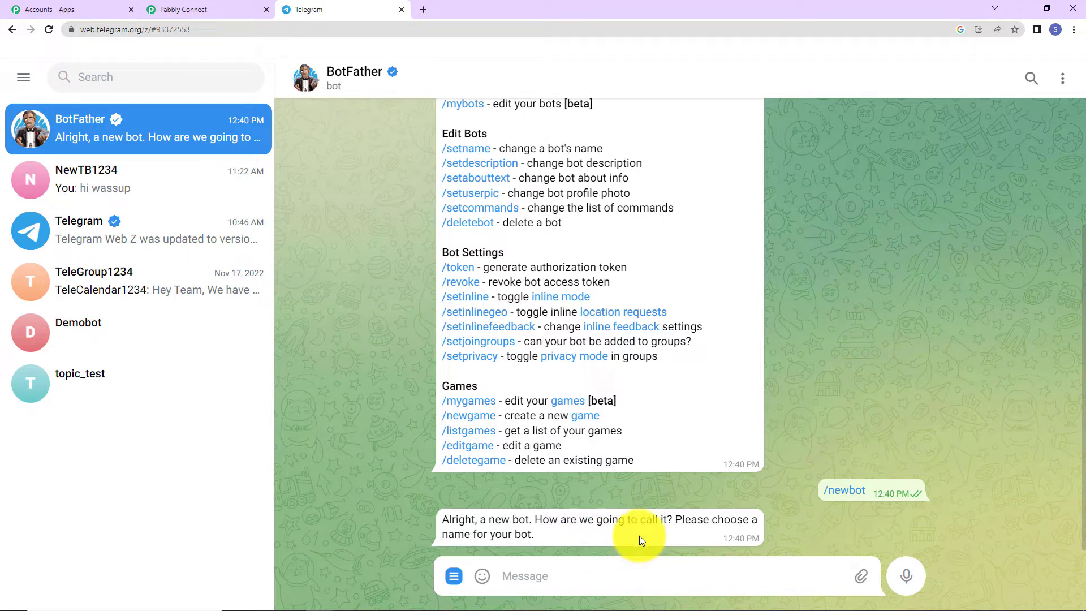
pyautogui.write('New')
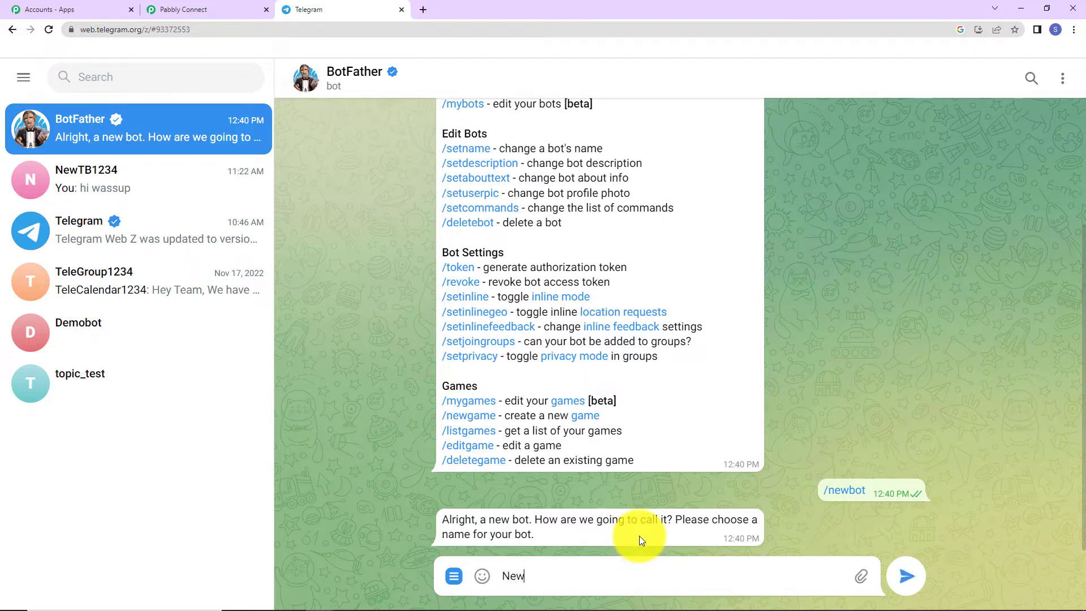
pyautogui.write('demobot')
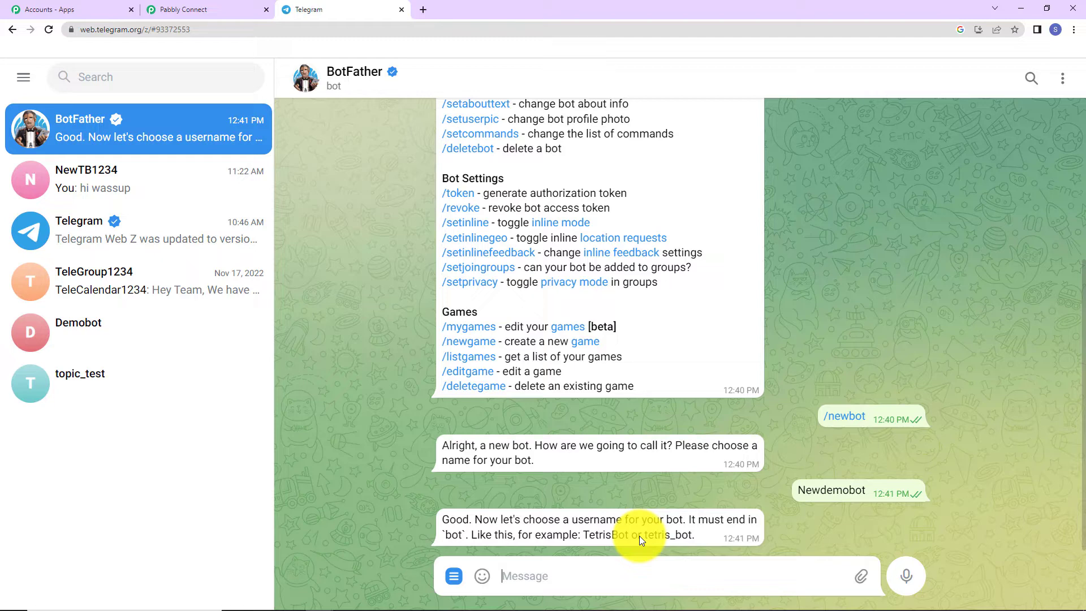
pyautogui.write('N')
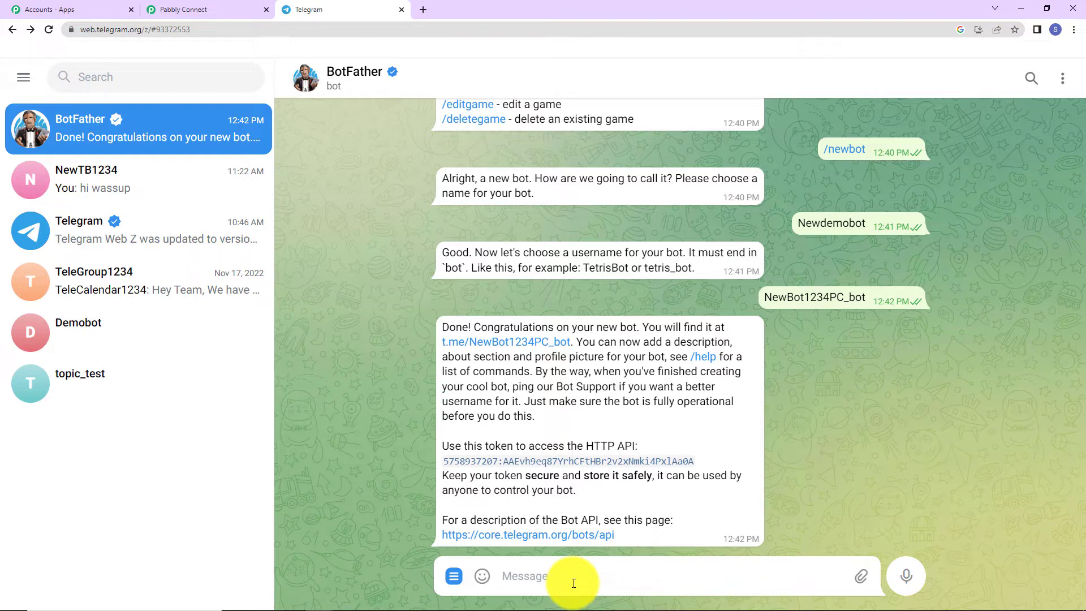
pyautogui.moveTo(704, 380)
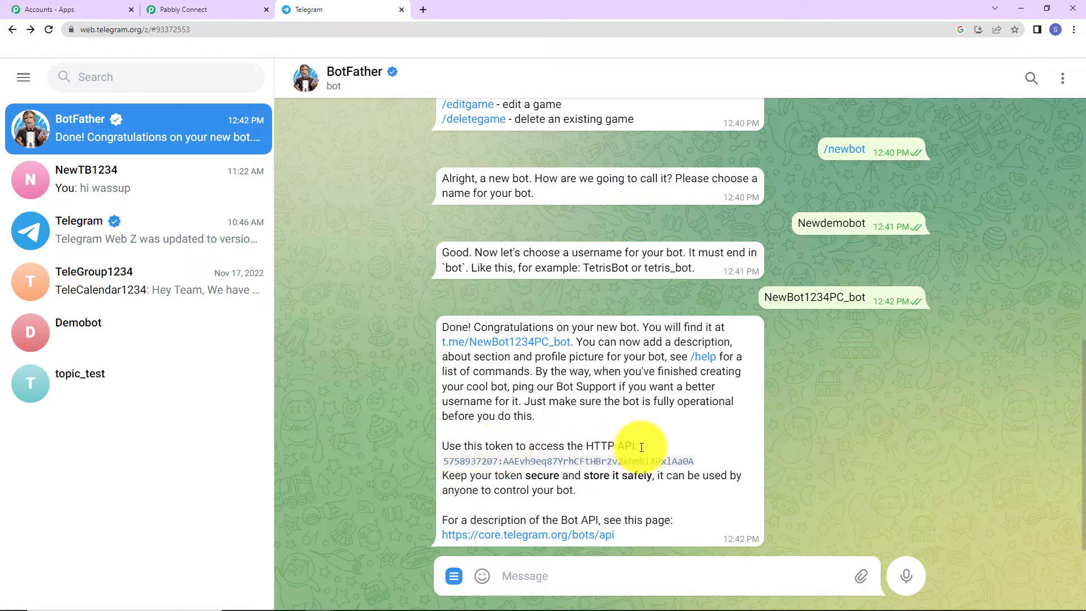
# Copy the new bot's HTTP API token to the clipboard
pyautogui.doubleClick(526, 460)
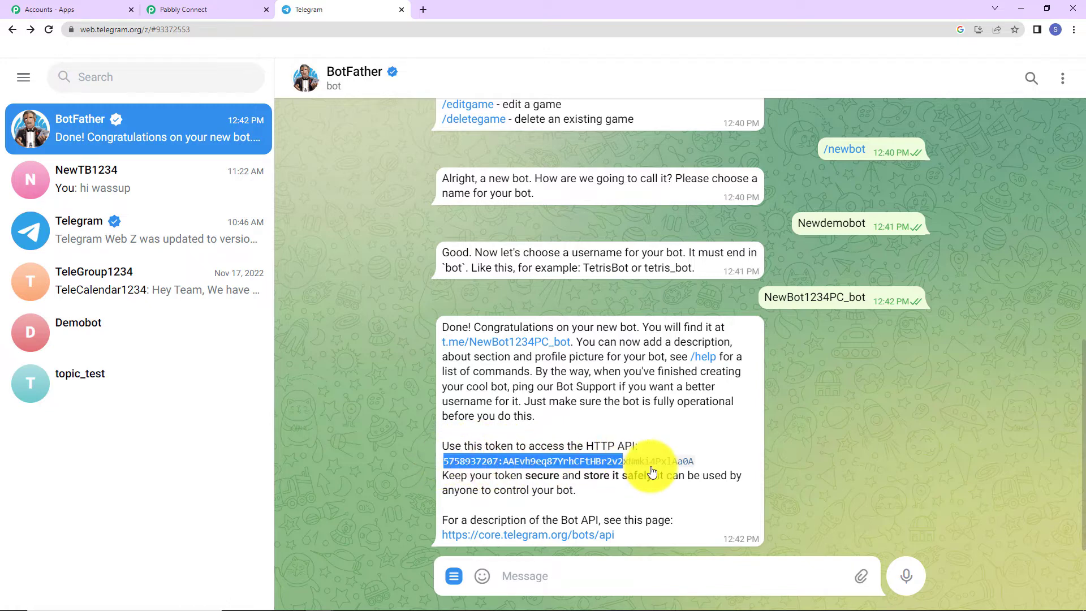
pyautogui.rightClick(651, 470)
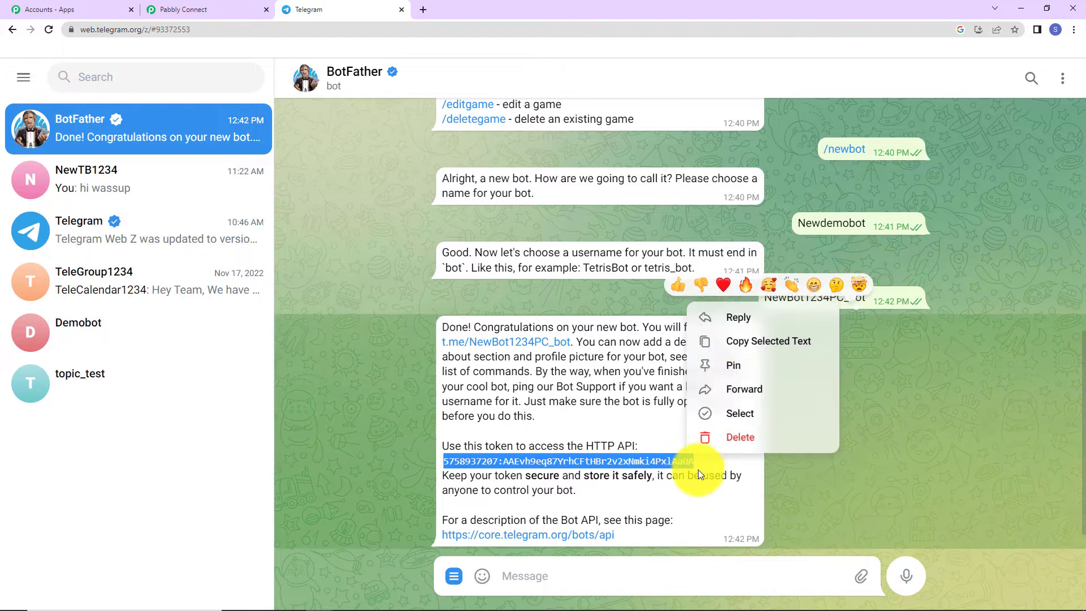
pyautogui.click(767, 341)
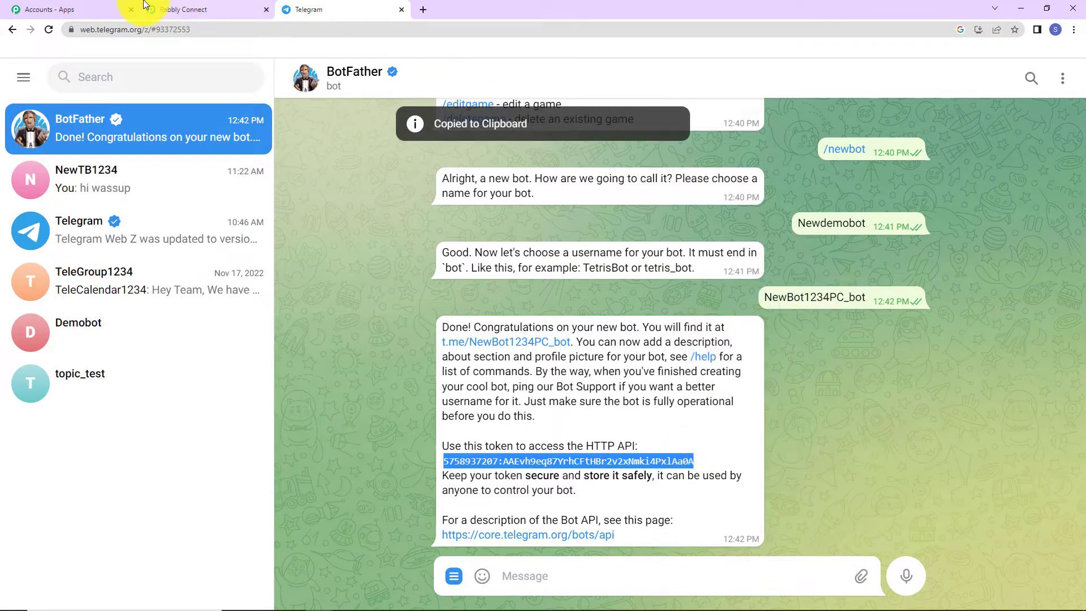
# Paste the bot token into the connection, save it and send a test request awaiting a response
pyautogui.click(184, 9)
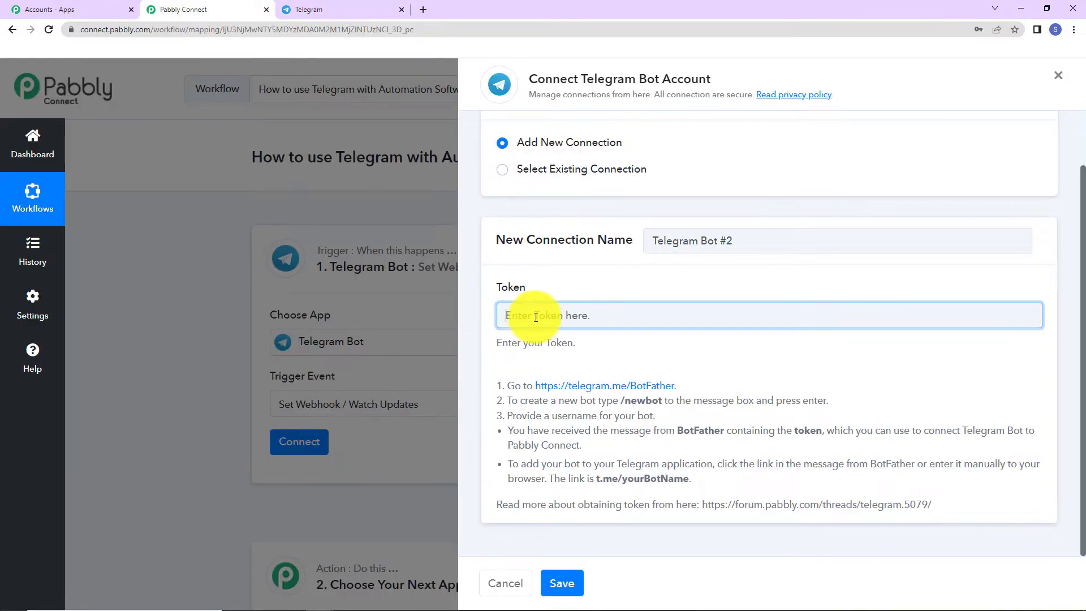
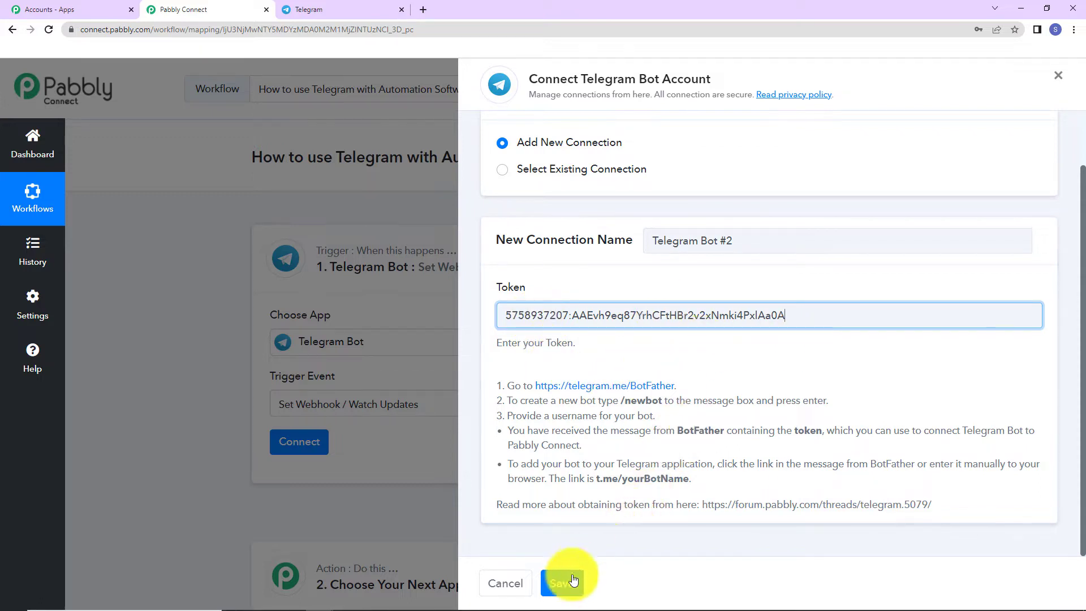
pyautogui.click(562, 582)
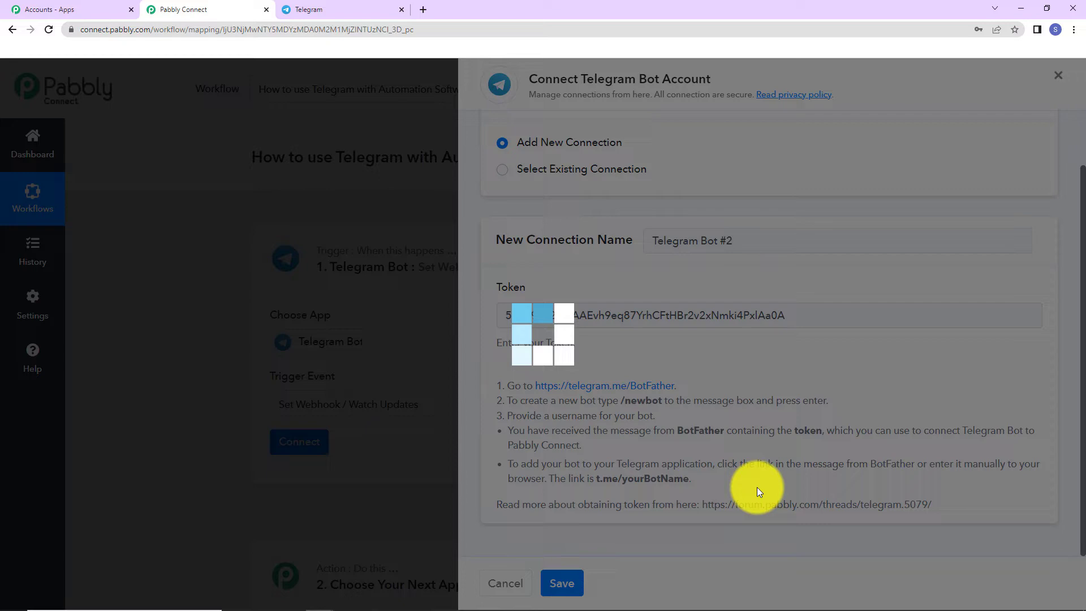
pyautogui.click(561, 583)
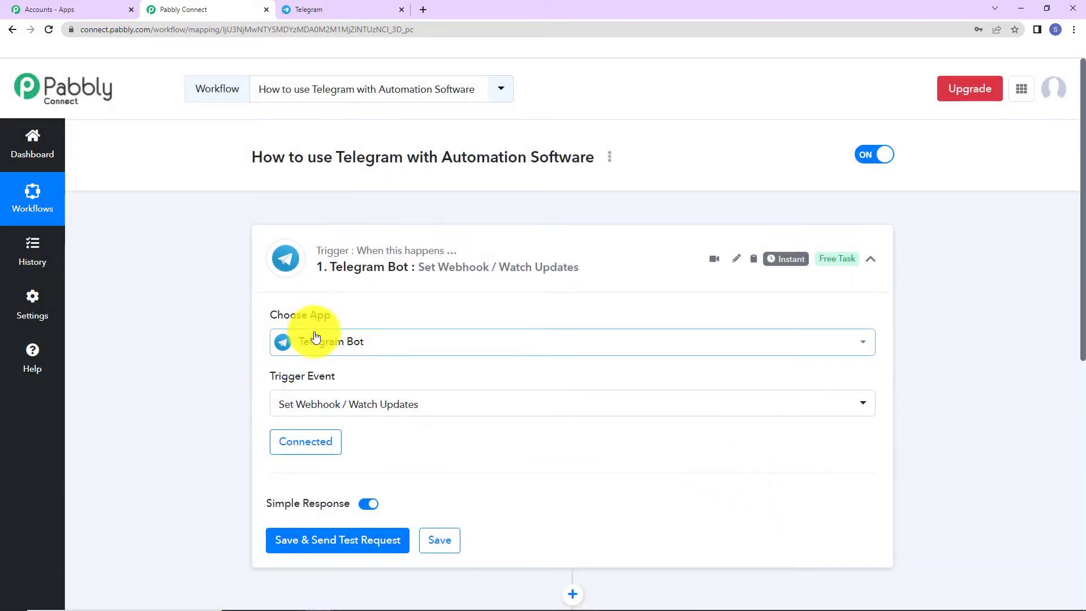
pyautogui.moveTo(474, 444)
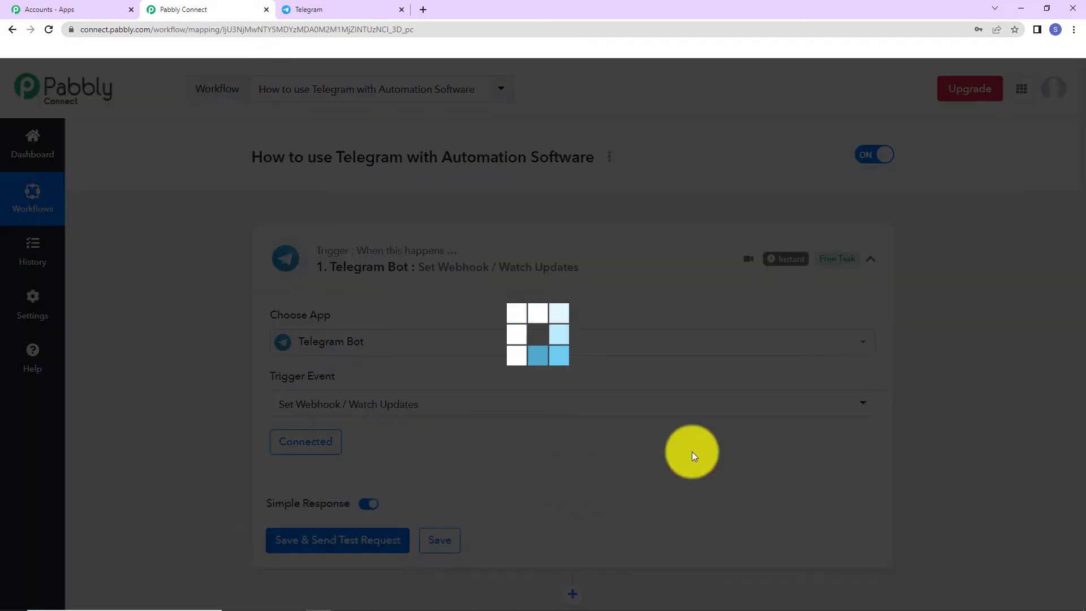
pyautogui.click(337, 540)
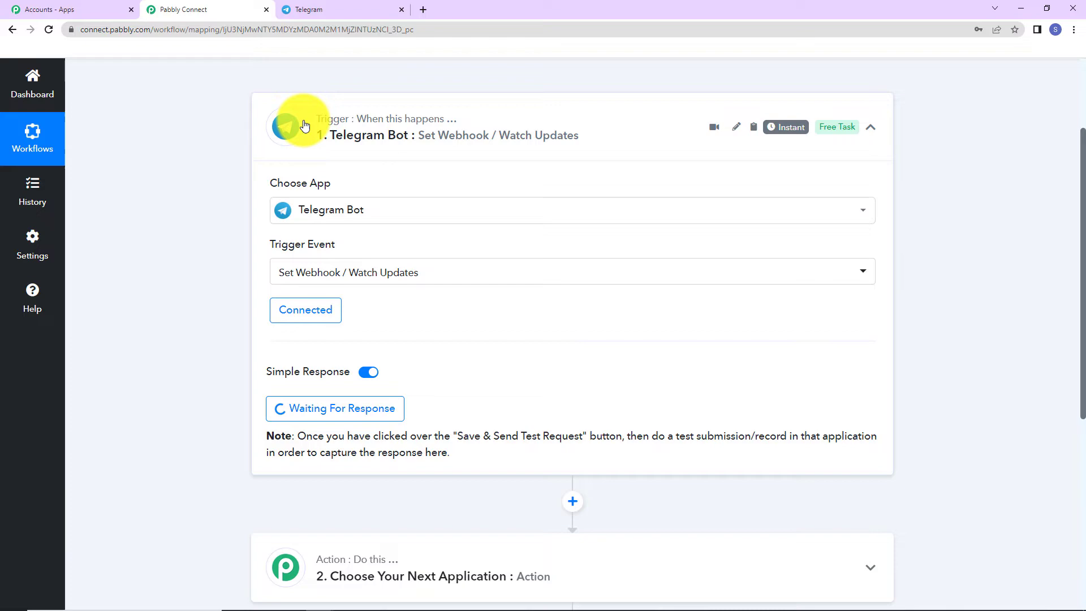
# In Telegram, start a conversation with Newdemobot and send it 'hi'
pyautogui.click(339, 9)
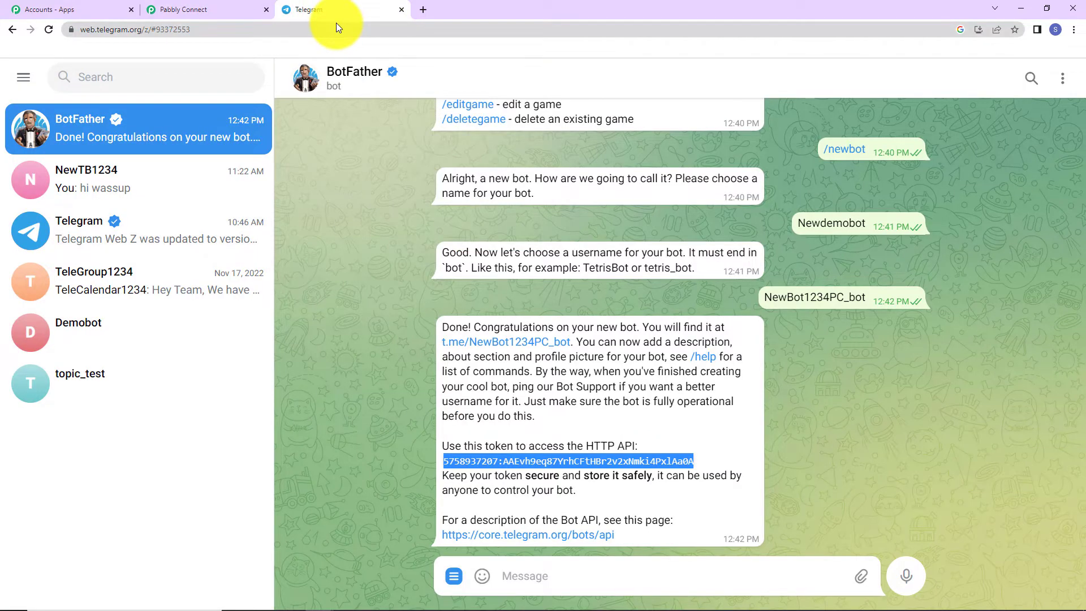
pyautogui.moveTo(506, 341)
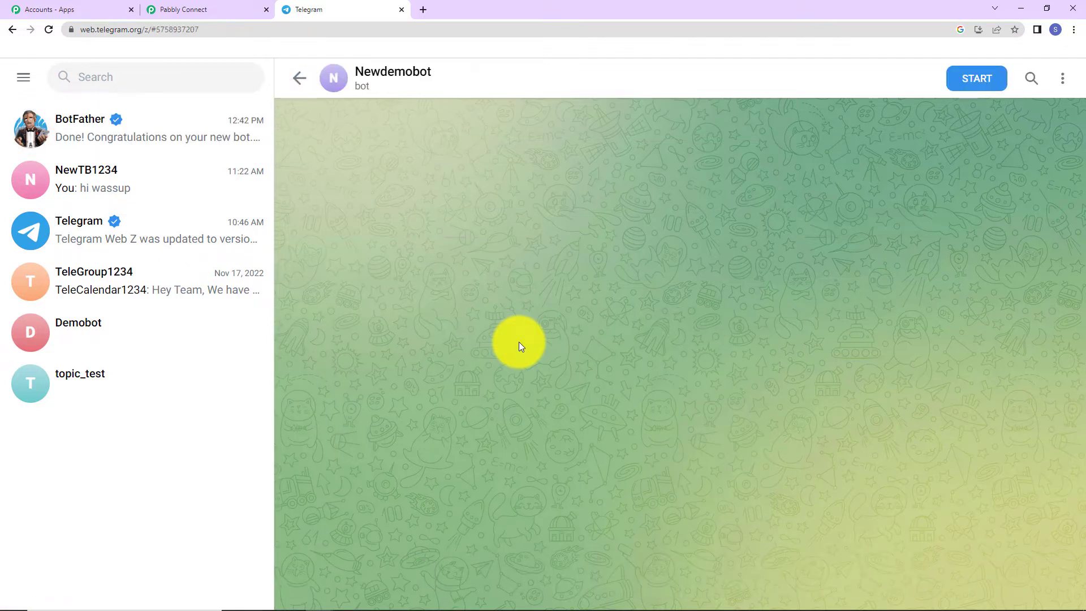
pyautogui.click(976, 78)
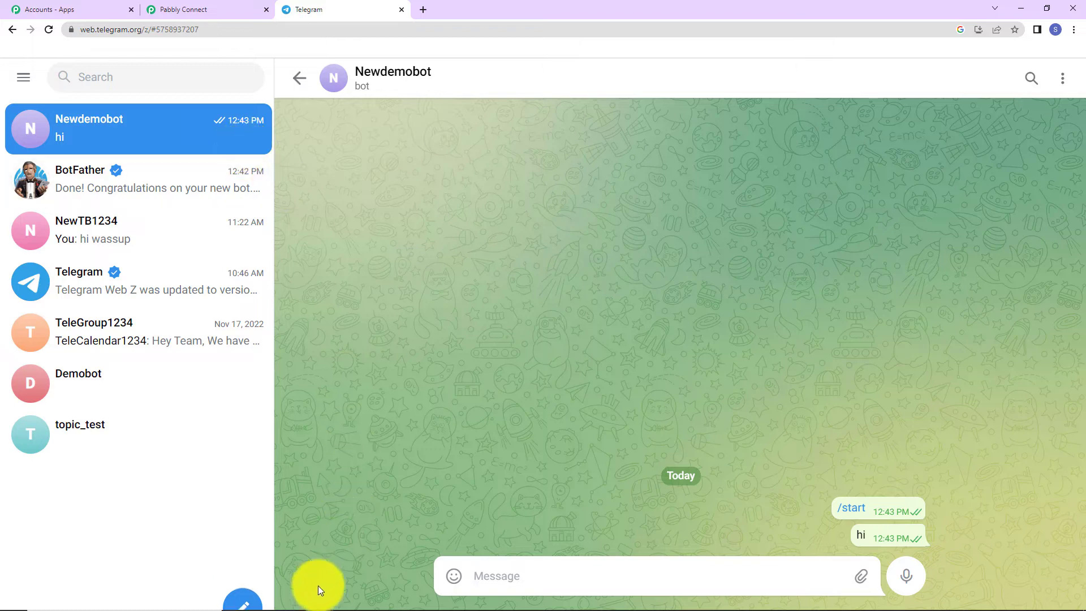
pyautogui.moveTo(236, 542)
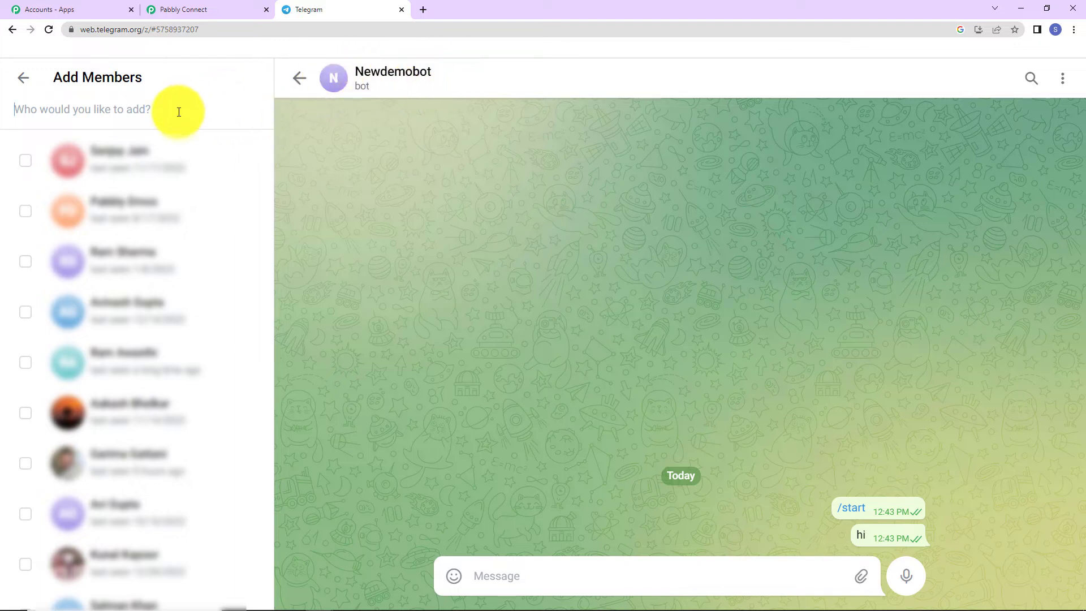
# Create a new group with Newdemobot and two contacts and name it NewBot1234
pyautogui.write('n')
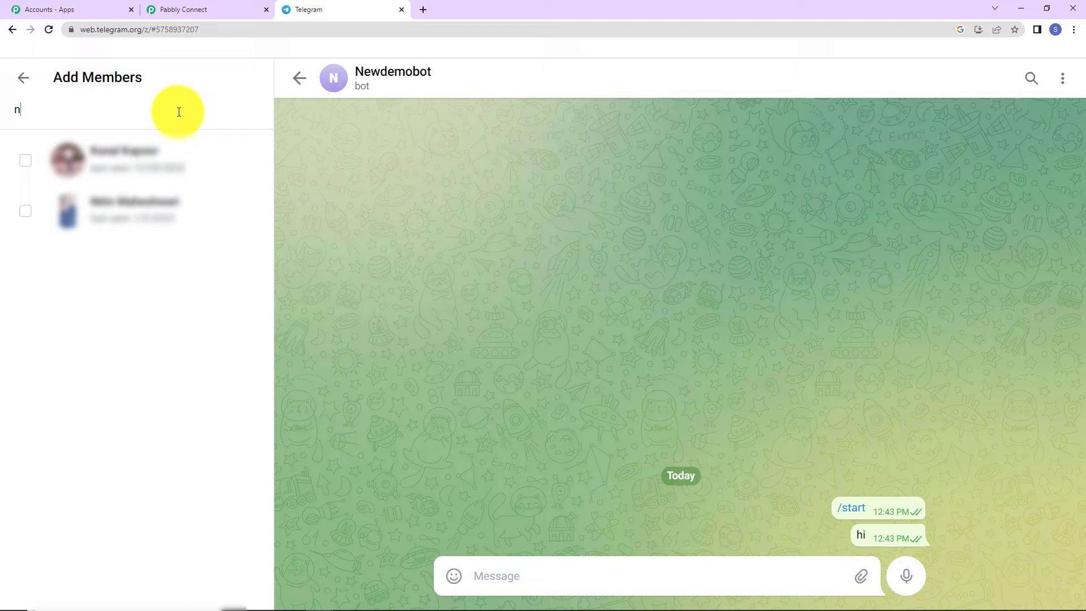
pyautogui.write('ewd')
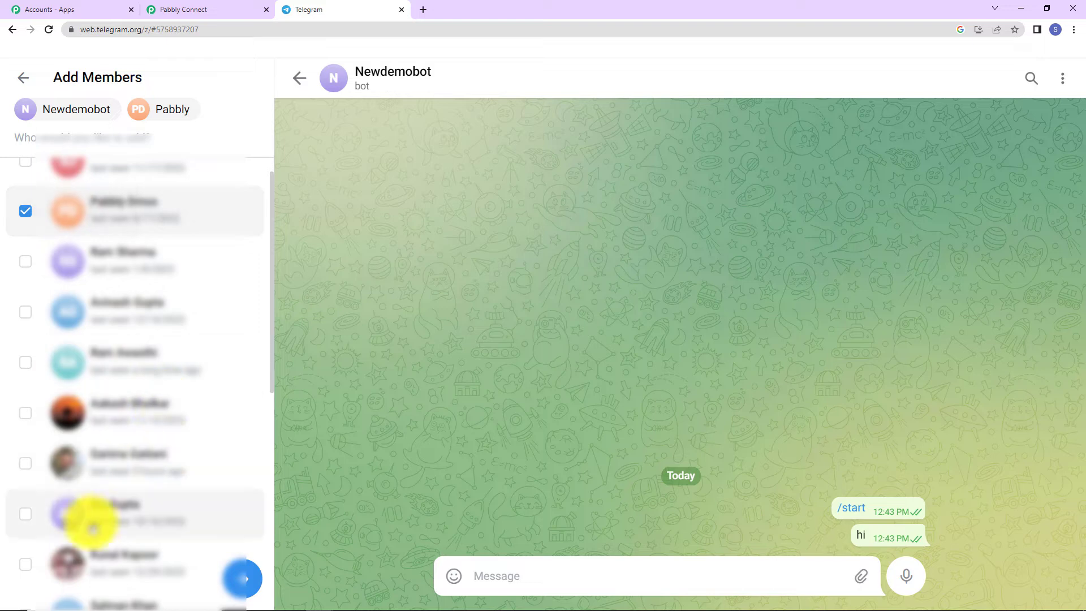
pyautogui.scroll(-3)
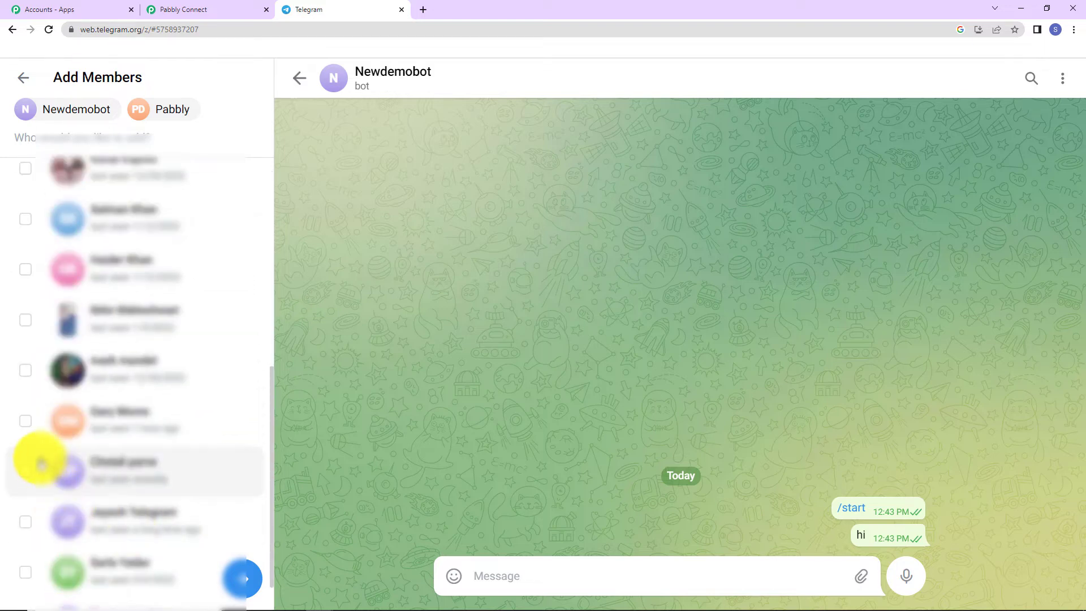
pyautogui.click(242, 578)
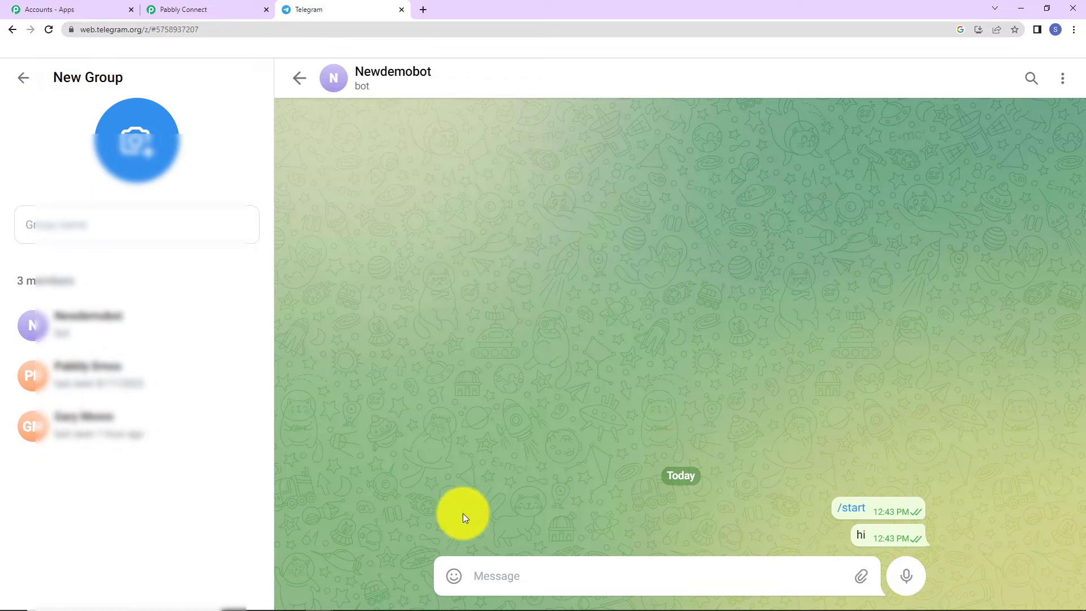
pyautogui.click(137, 224)
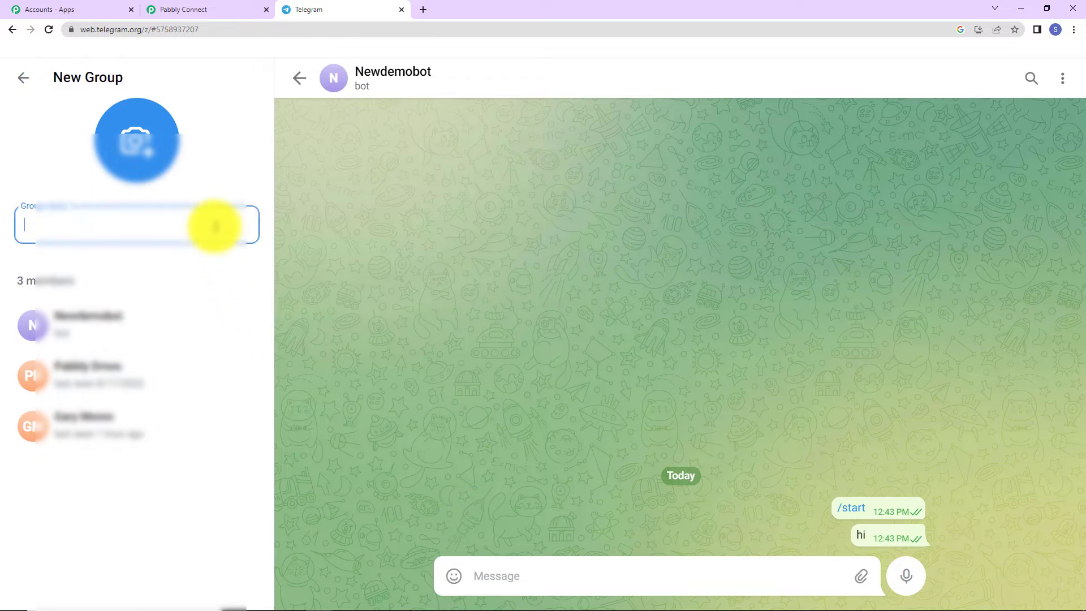
pyautogui.write('NewBot1234')
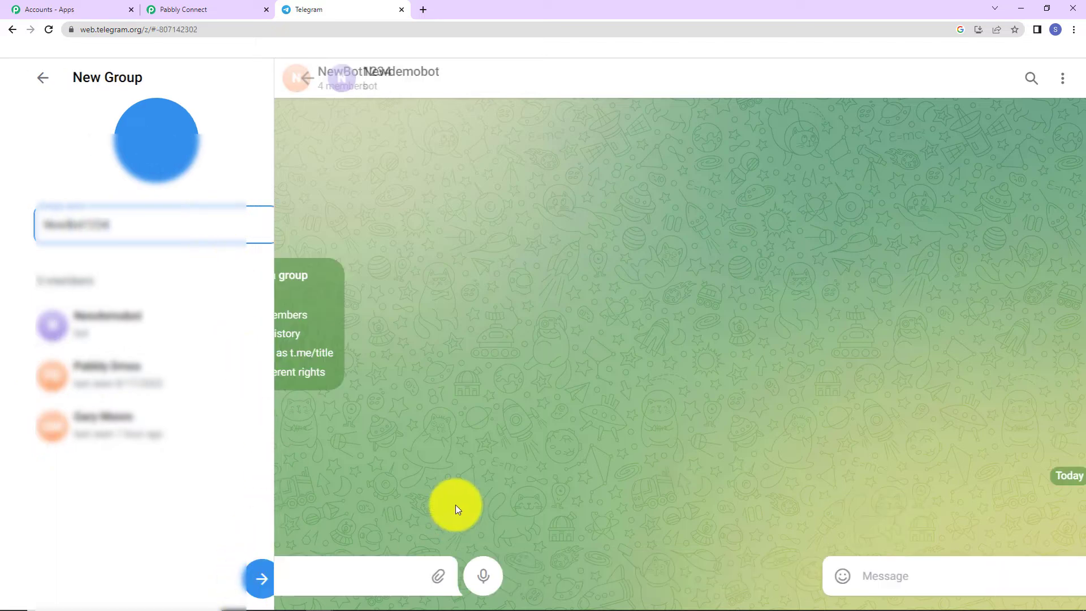
# Send 'Hi. This is a demo message. Let's check.' in the NewBot1234 group chat
pyautogui.click(260, 578)
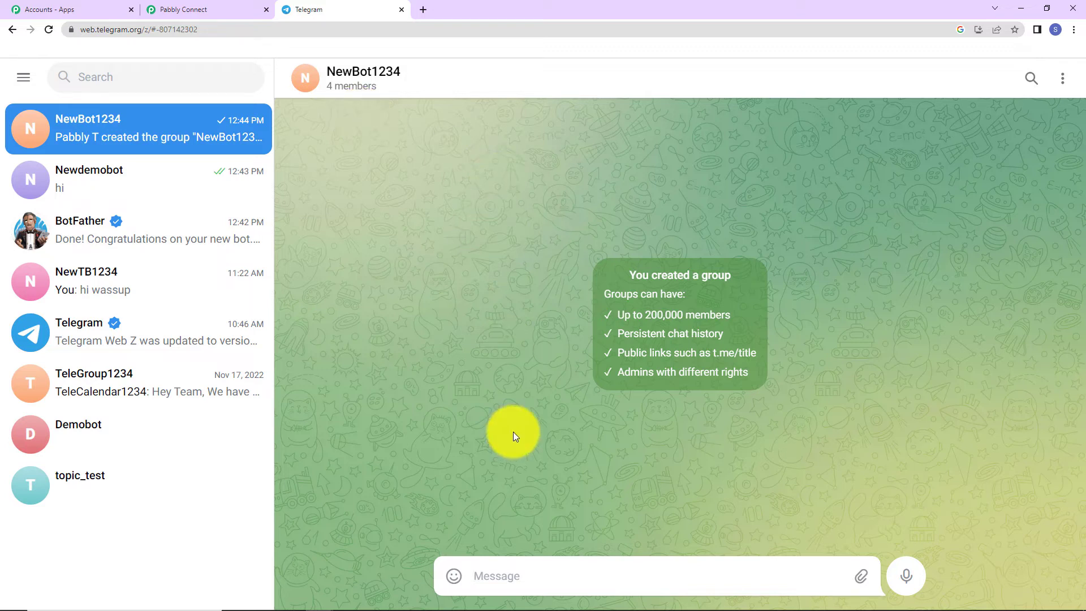
pyautogui.write('Hi.')
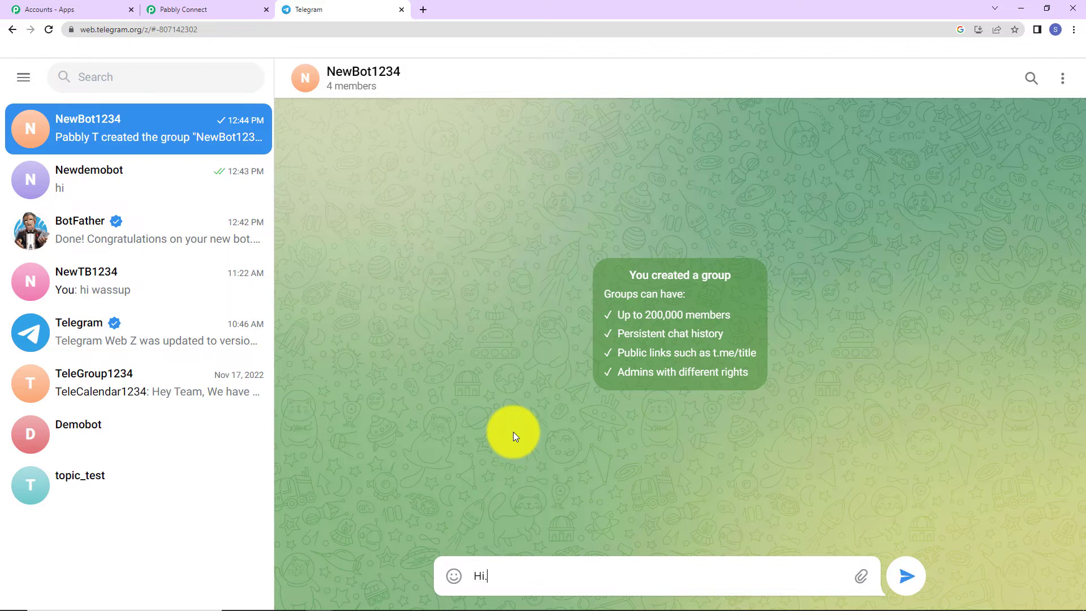
pyautogui.write('This is a d')
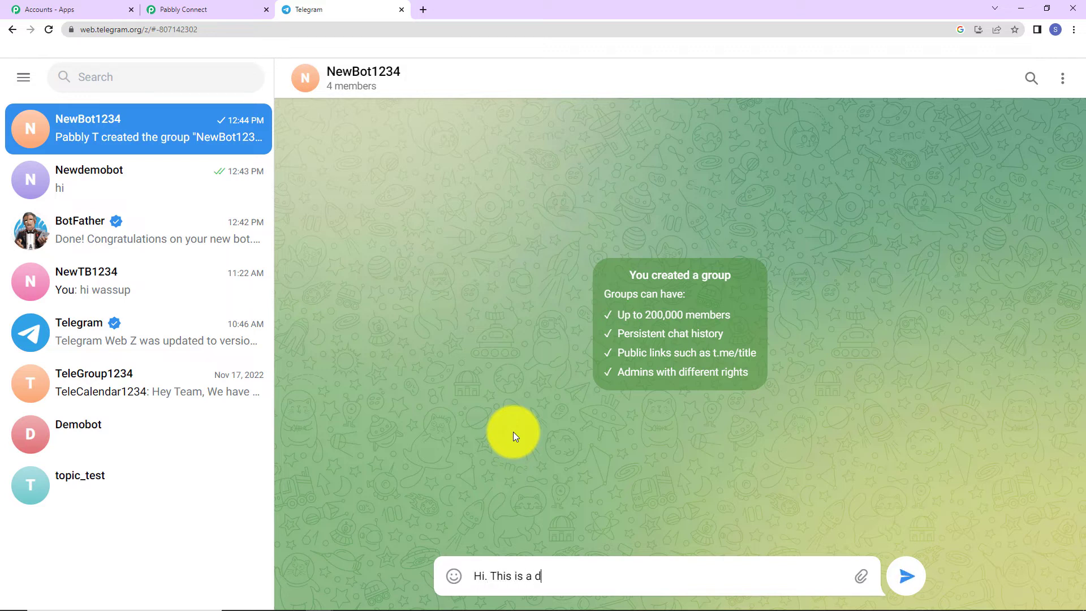
pyautogui.write('emo message.')
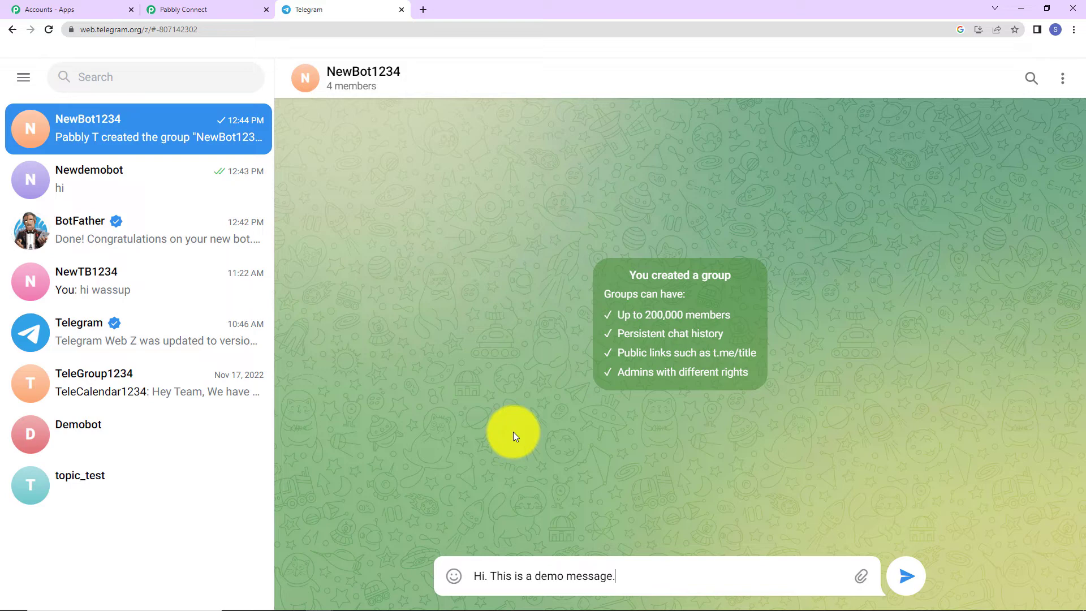
pyautogui.write("Let's ch")
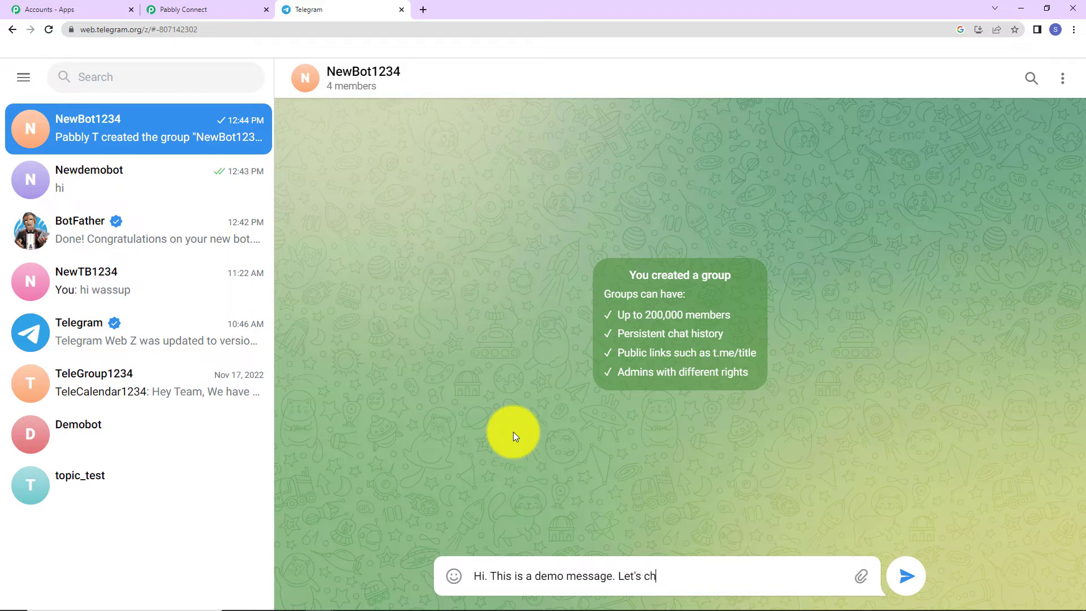
pyautogui.click(905, 575)
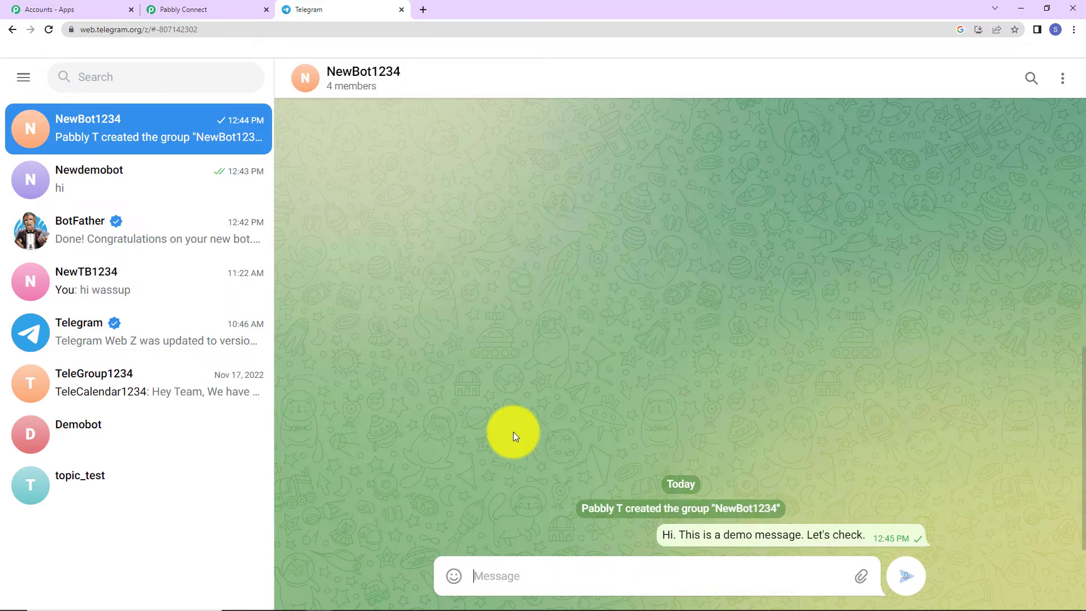
# Review the captured response fields including the NewBot1234 chat title, then move to the action step
pyautogui.click(201, 9)
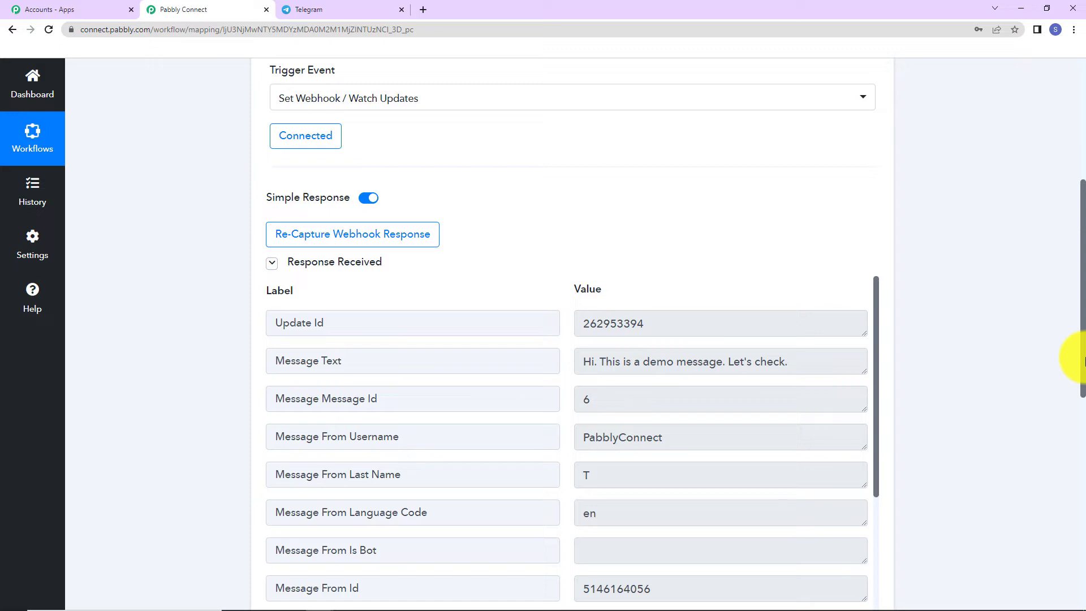
pyautogui.moveTo(1072, 360)
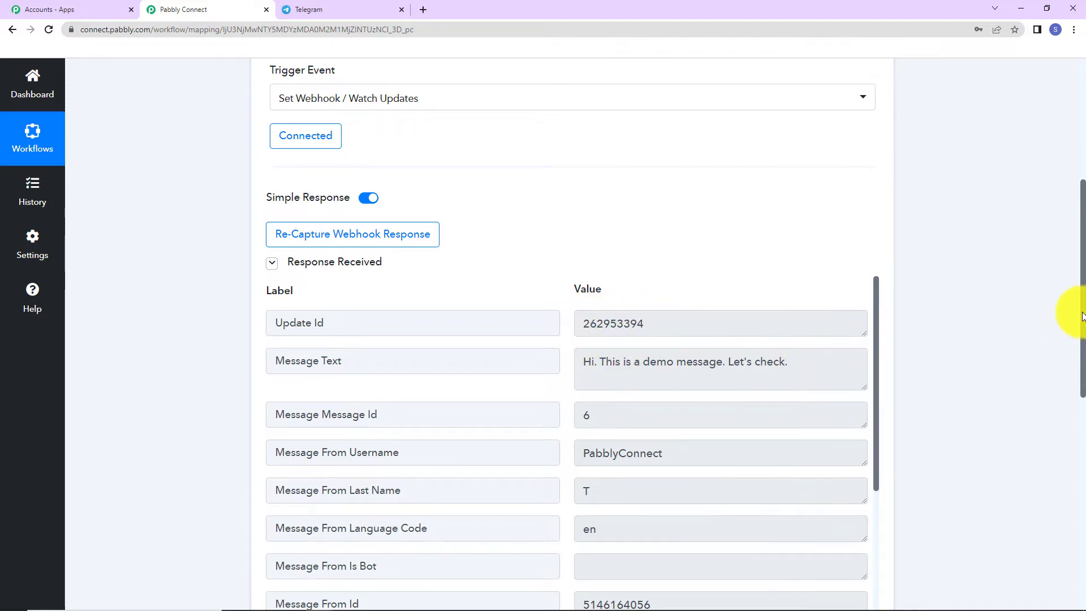
pyautogui.scroll(-3)
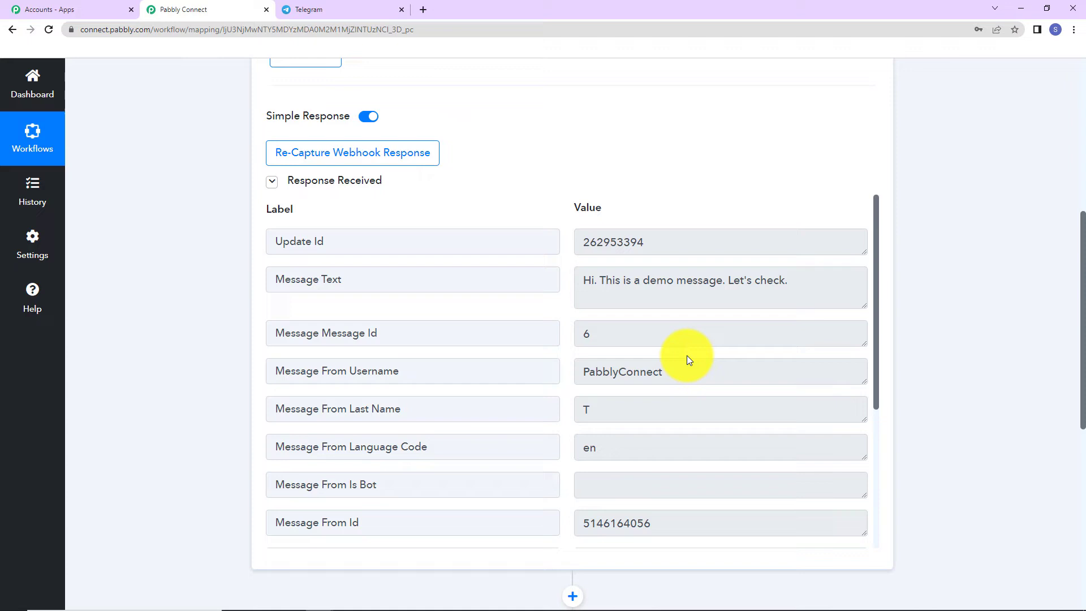
pyautogui.moveTo(881, 332)
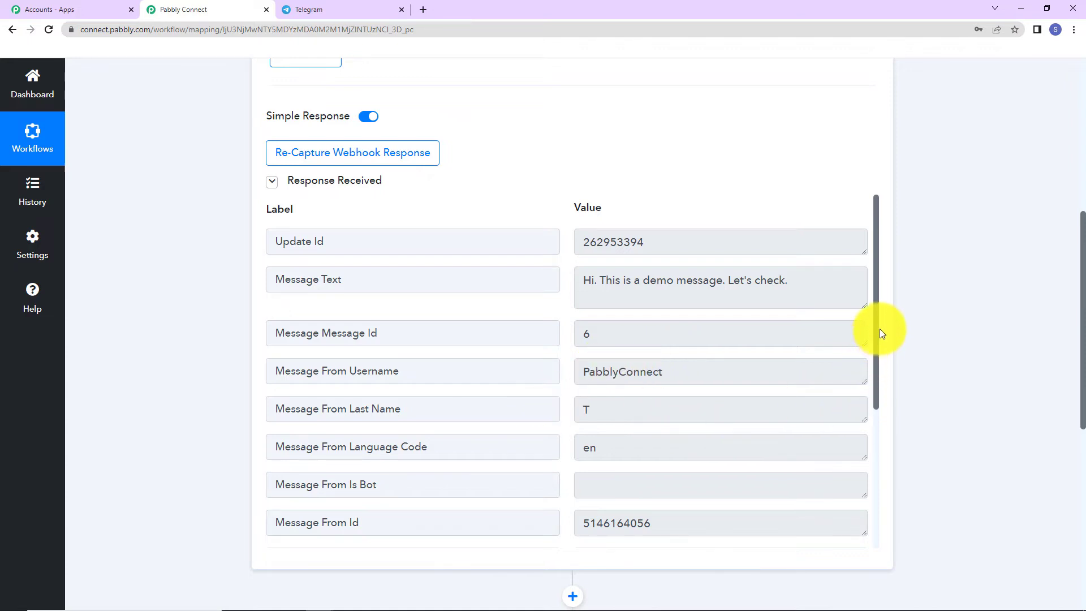
pyautogui.scroll(-3)
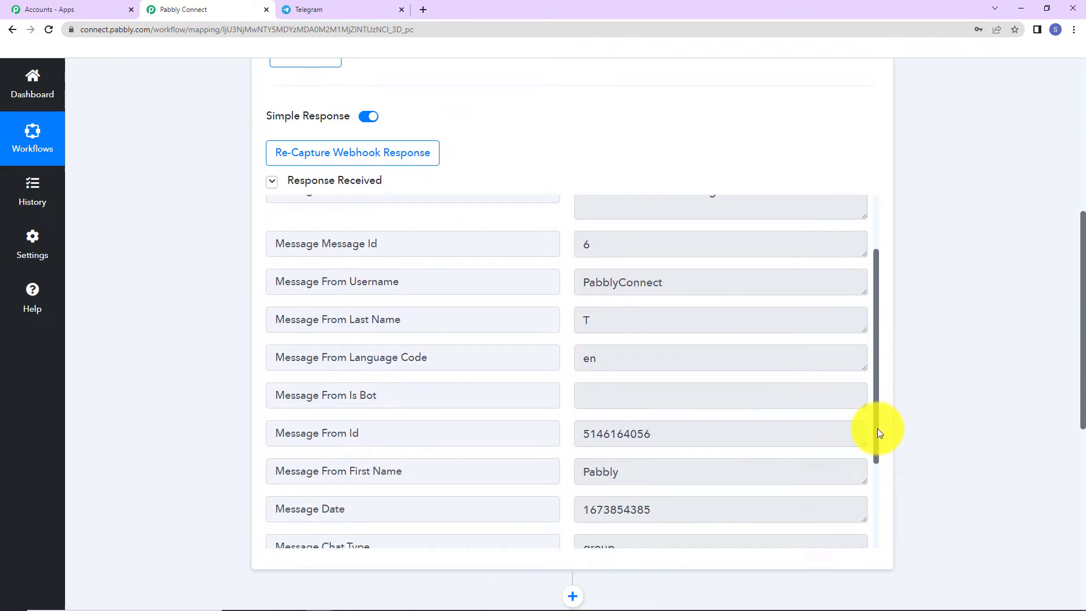
pyautogui.scroll(-3)
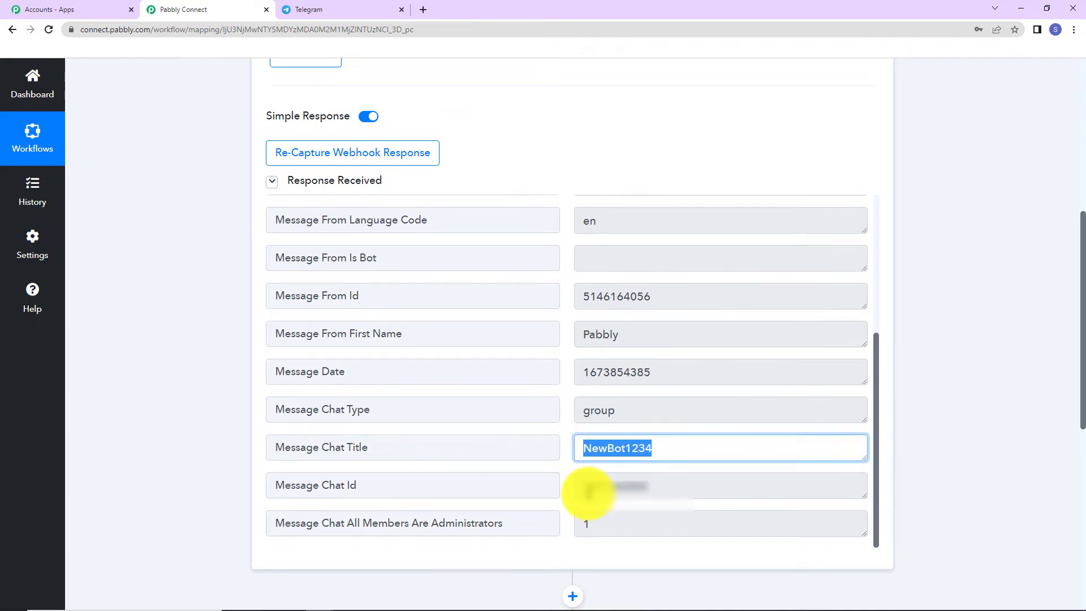
pyautogui.click(720, 409)
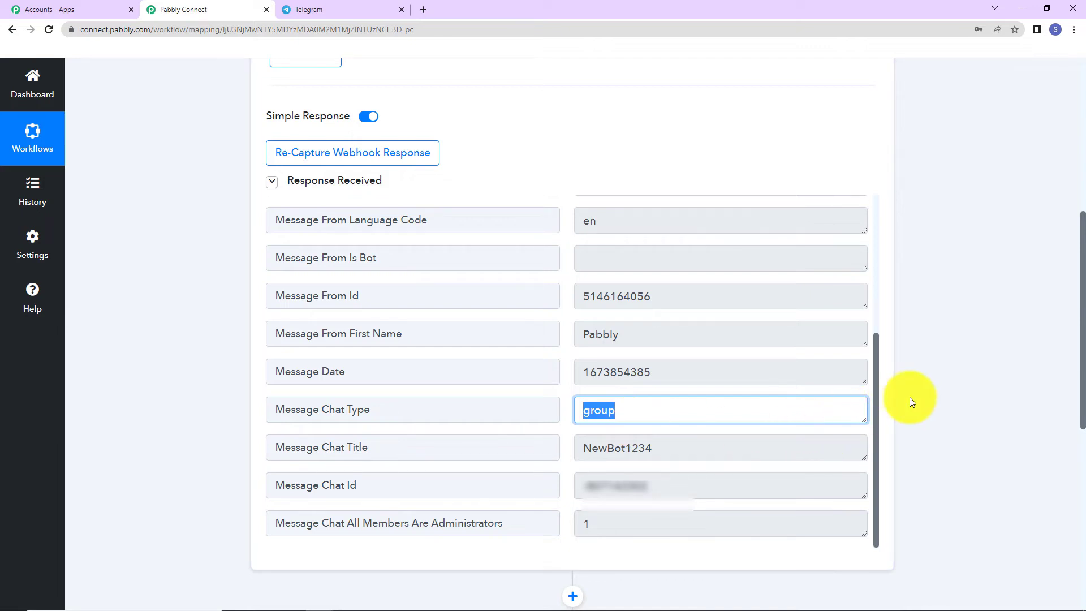
pyautogui.scroll(-3)
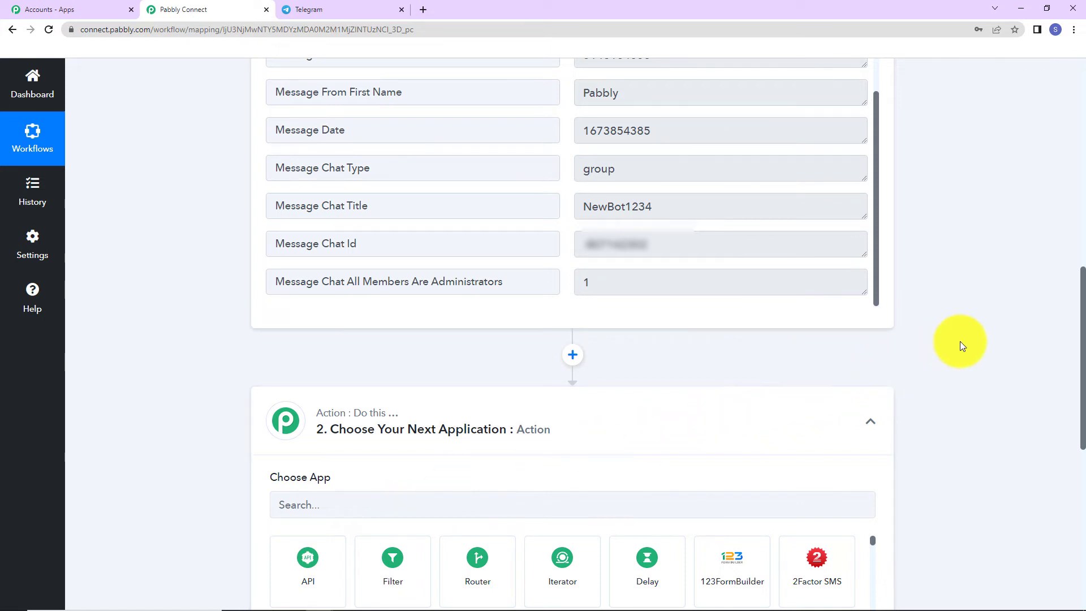
# Search 'te' and choose Telegram Bot as the action step's app
pyautogui.scroll(-3)
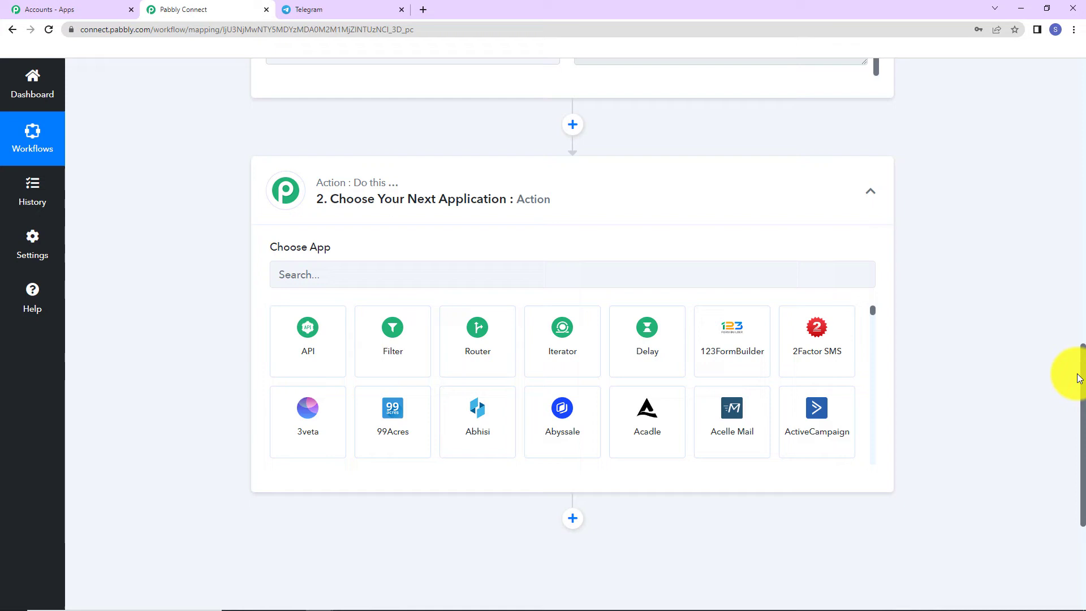
pyautogui.moveTo(1044, 376)
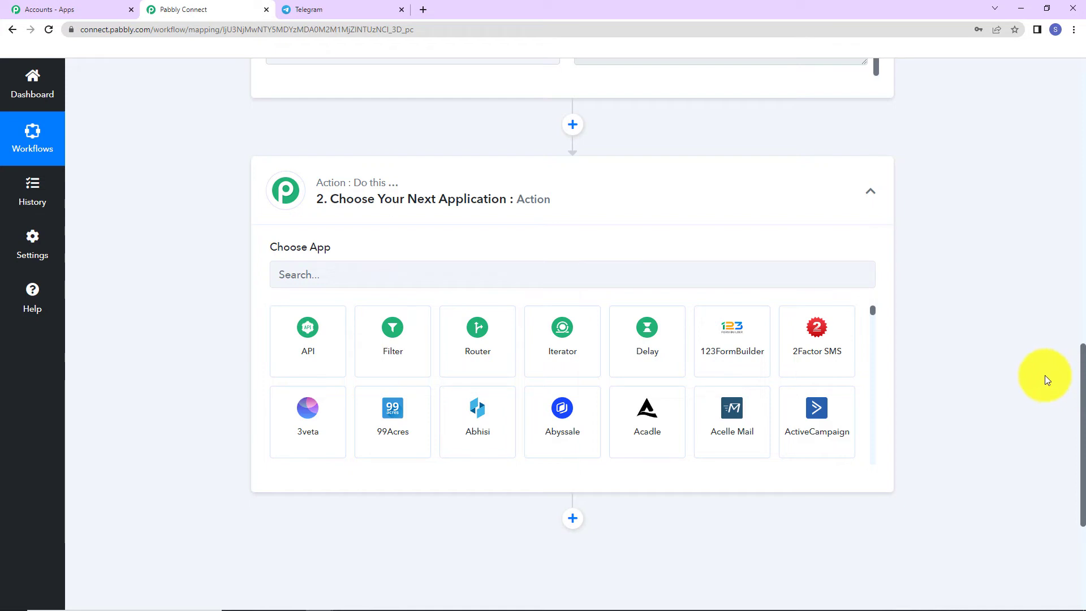
pyautogui.moveTo(731, 335)
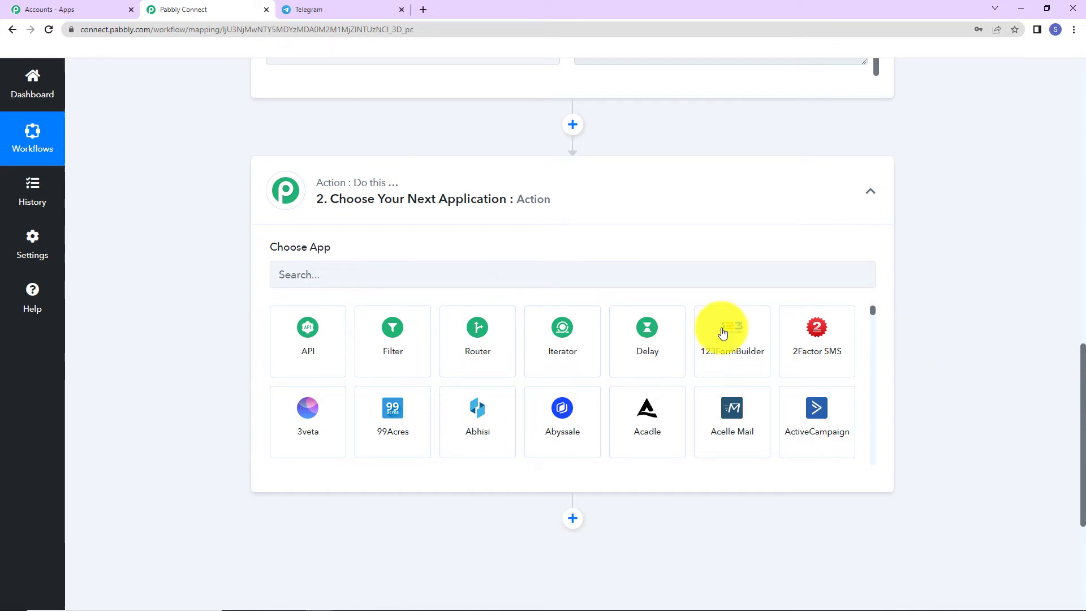
pyautogui.write('tele')
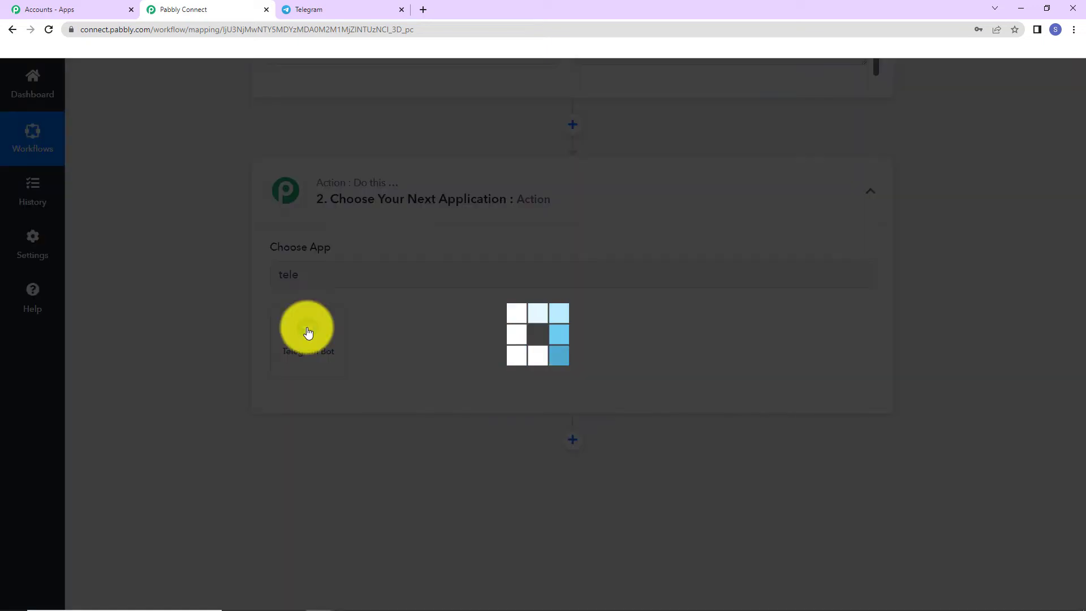
pyautogui.click(307, 333)
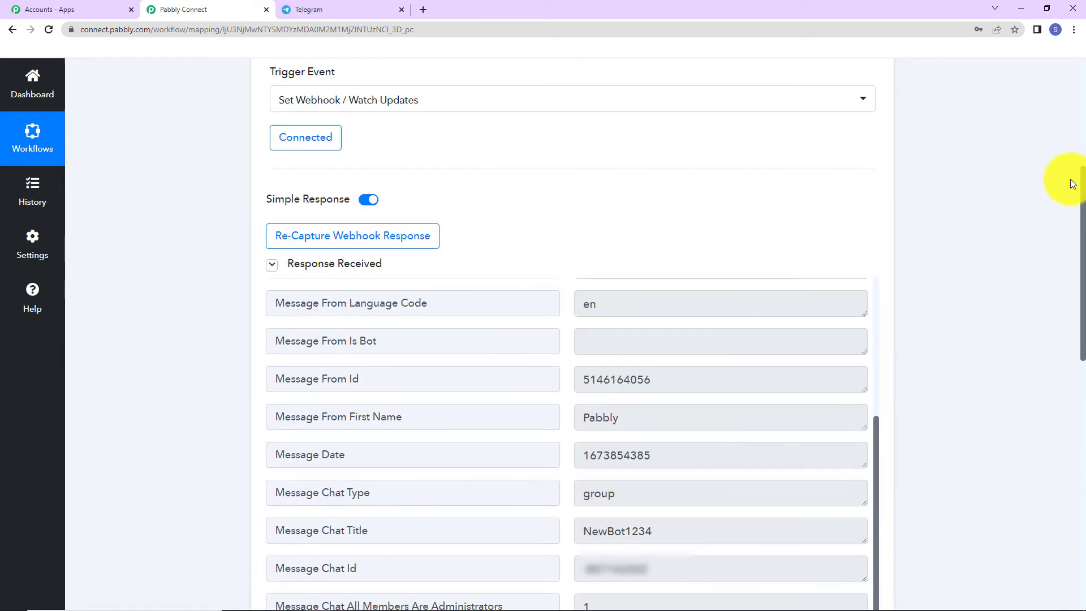
pyautogui.scroll(-3)
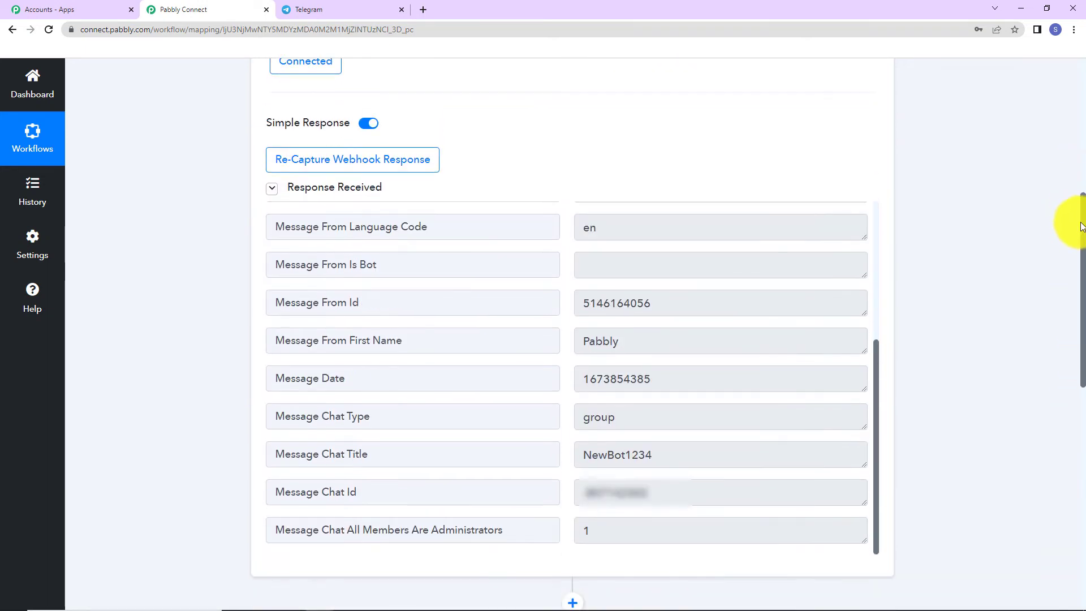
pyautogui.scroll(-3)
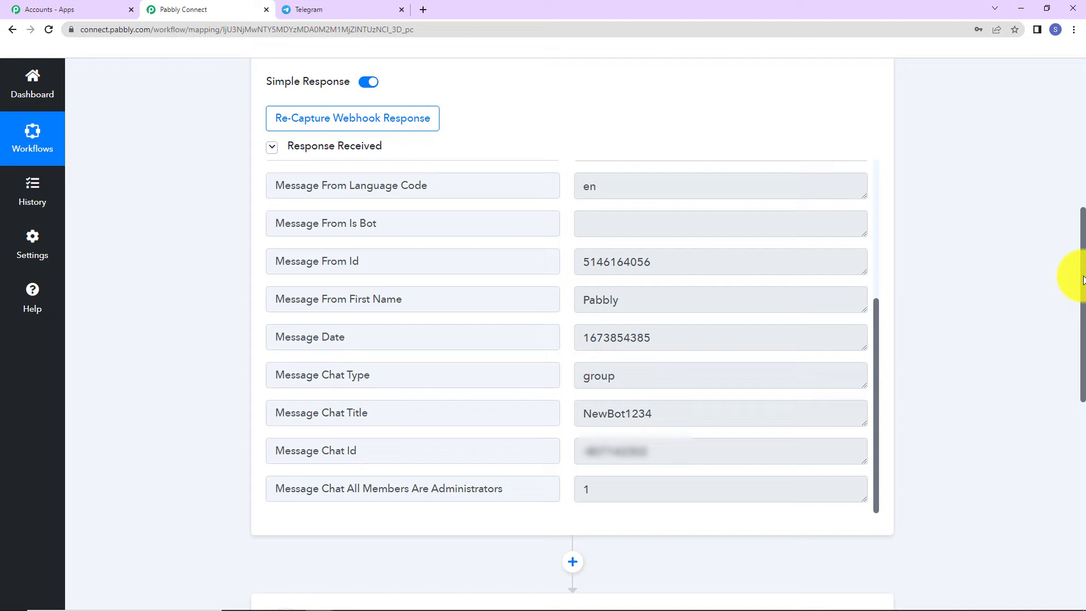
pyautogui.scroll(-3)
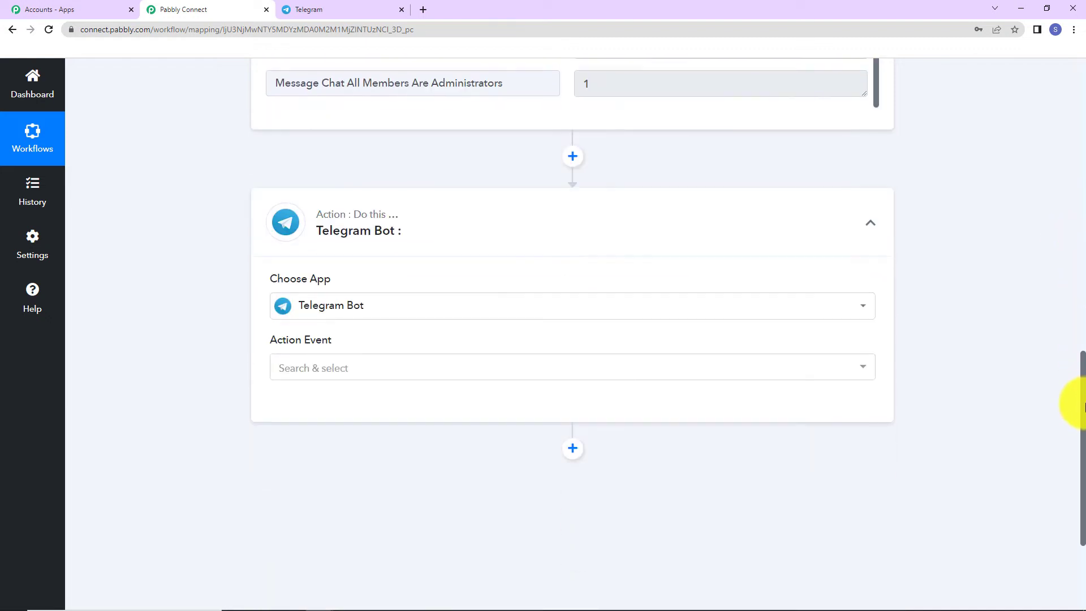
# Choose Send a Text Message or a Reply (HTML) and connect via existing Telegram Bot #2
pyautogui.click(571, 368)
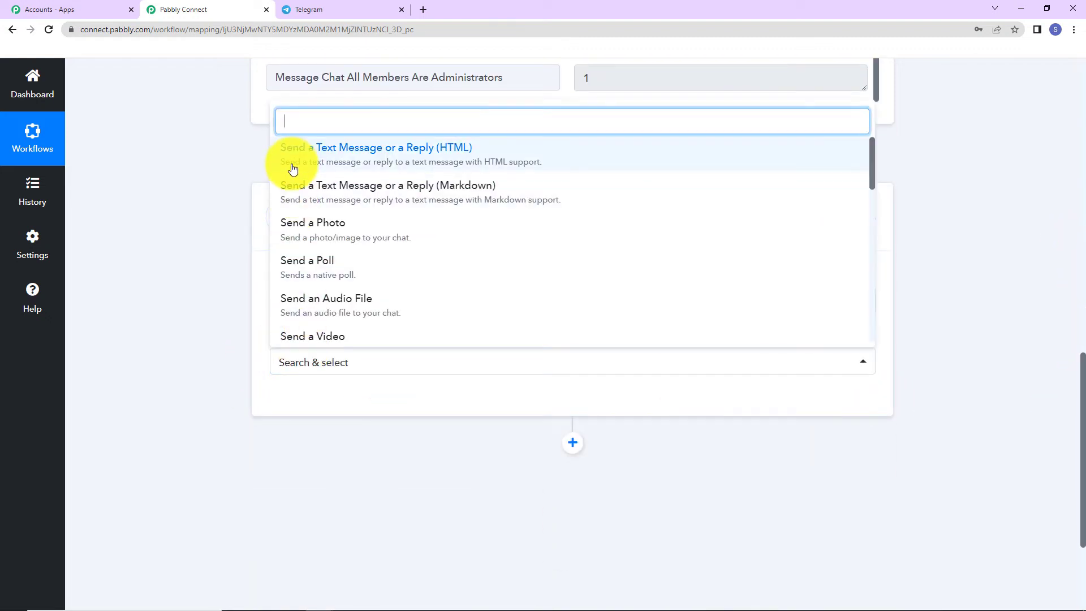
pyautogui.moveTo(449, 156)
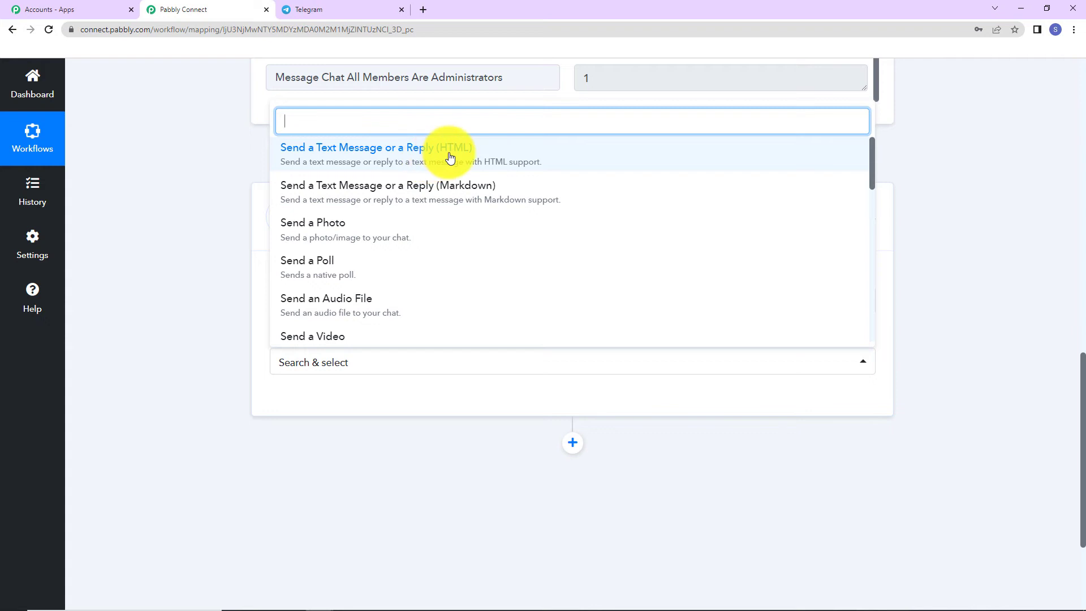
pyautogui.click(376, 147)
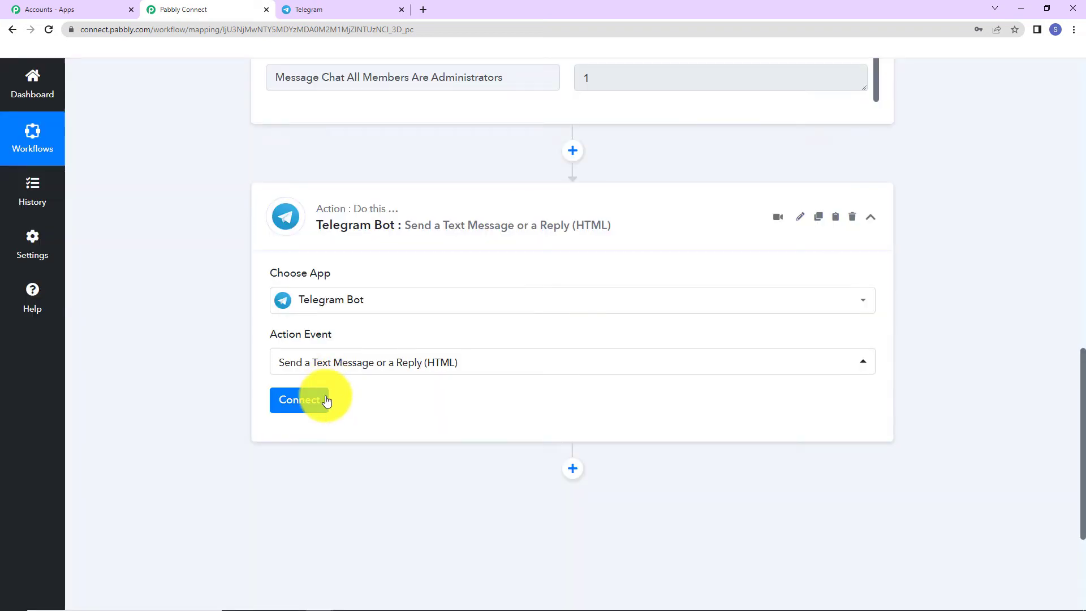
pyautogui.click(298, 399)
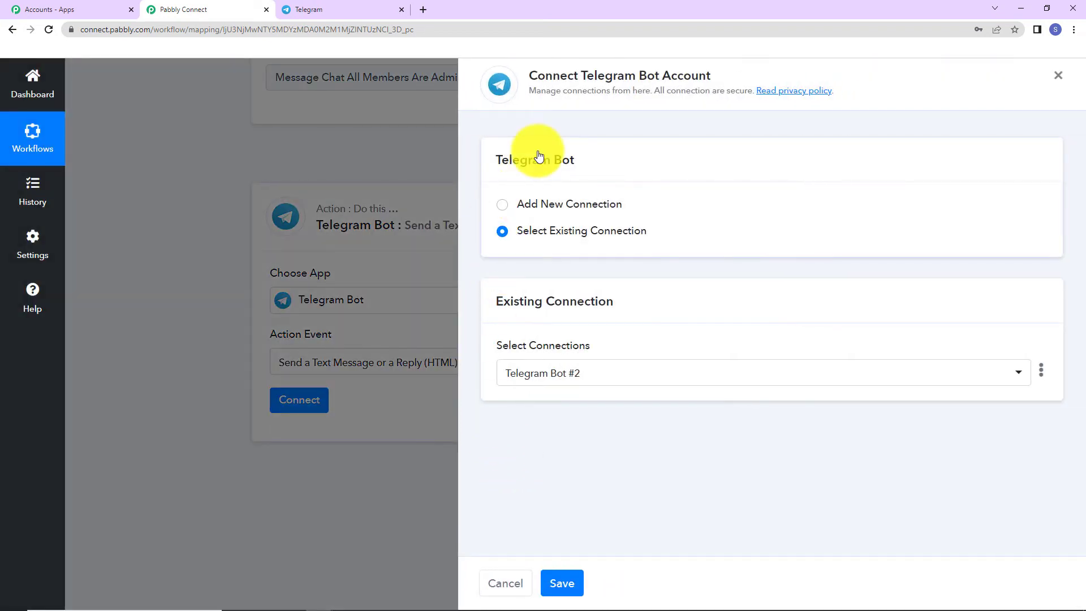
pyautogui.moveTo(613, 76)
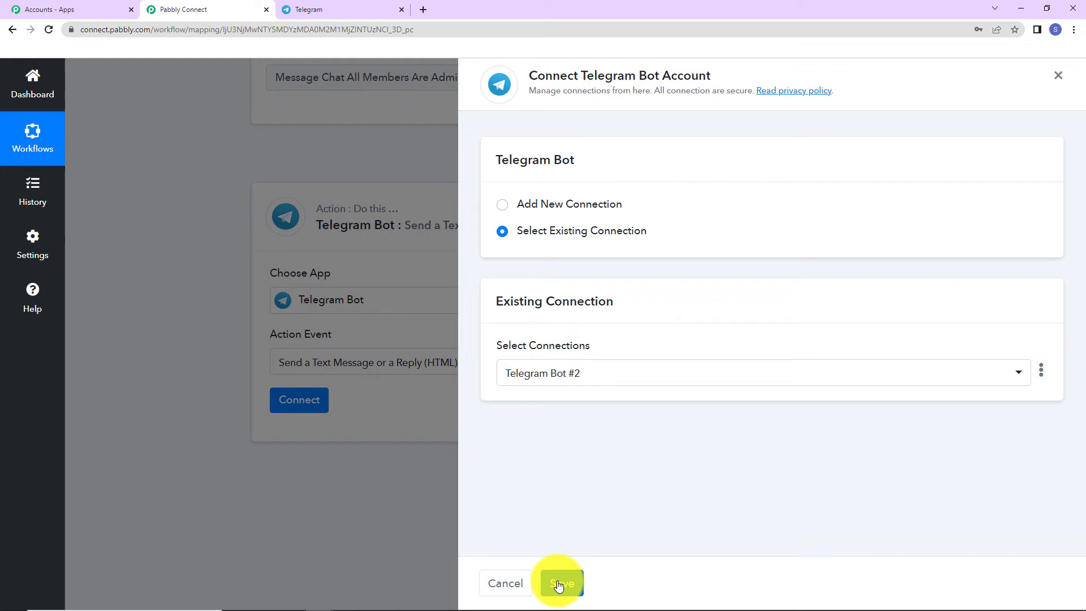
pyautogui.click(561, 582)
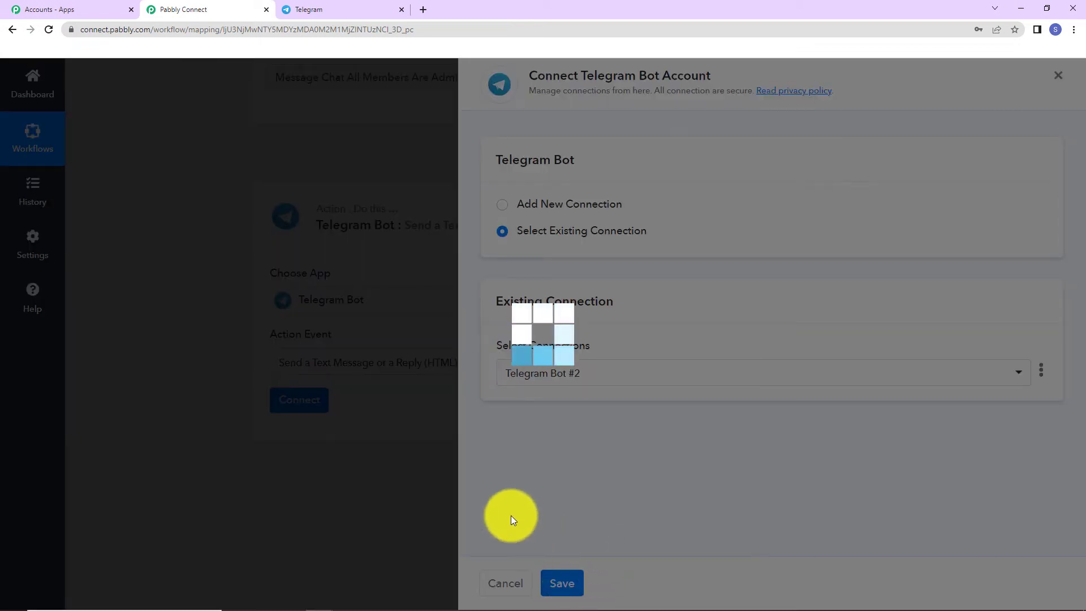
pyautogui.click(560, 583)
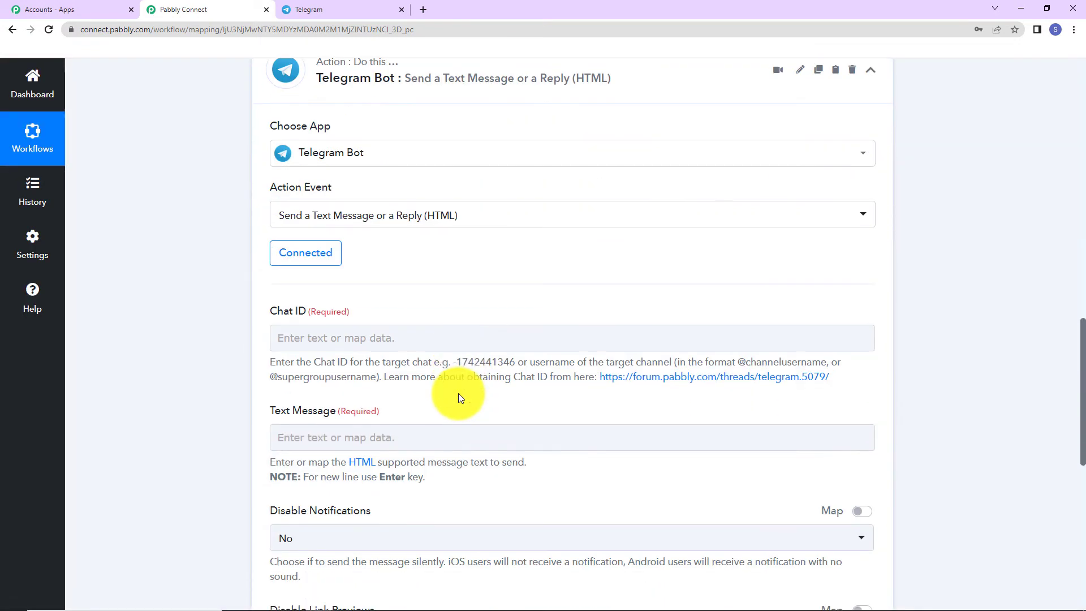
# Set Chat ID to the group's id from the Telegram URL and map '1. Message Text' into Text Message
pyautogui.scroll(-3)
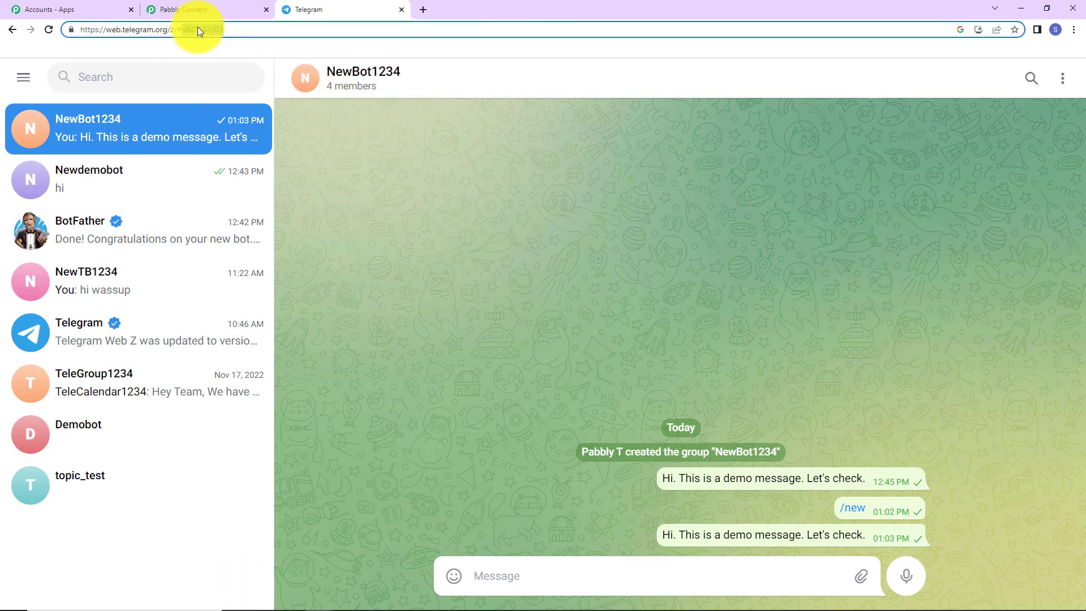
pyautogui.click(201, 9)
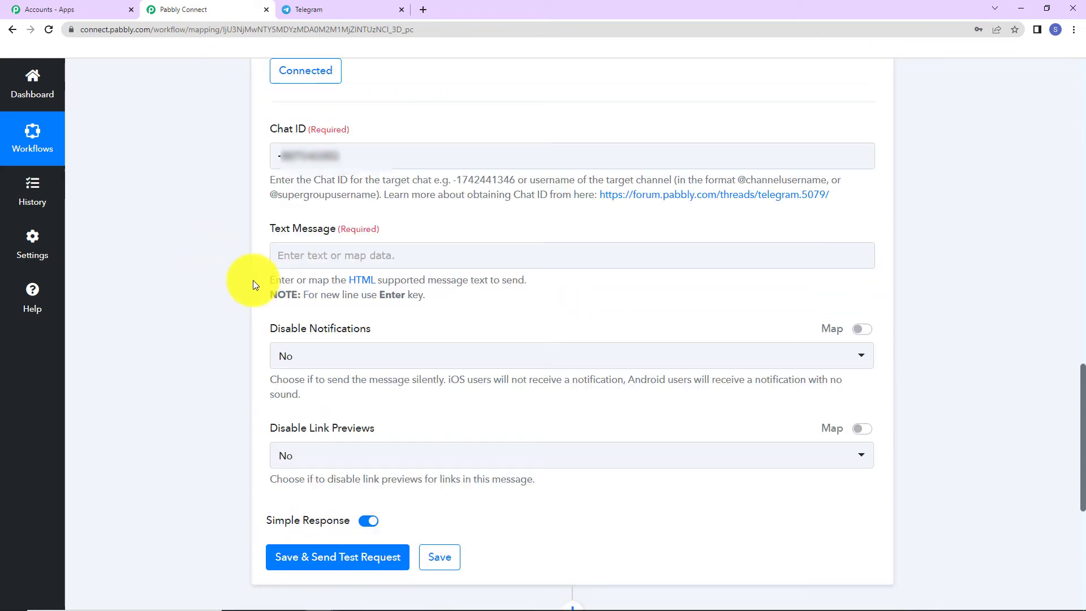
pyautogui.click(571, 254)
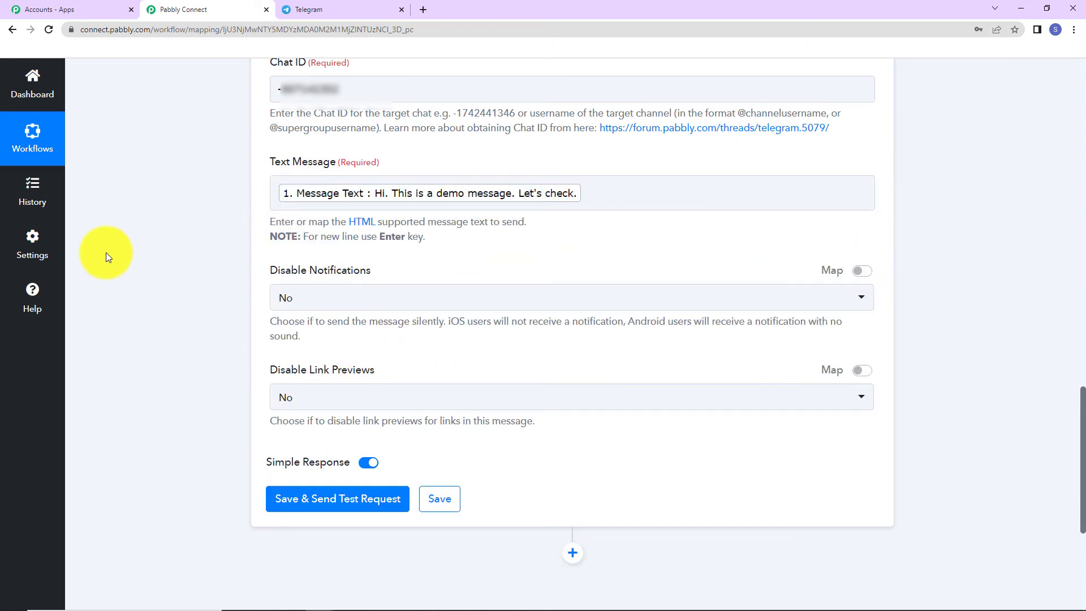
pyautogui.moveTo(374, 274)
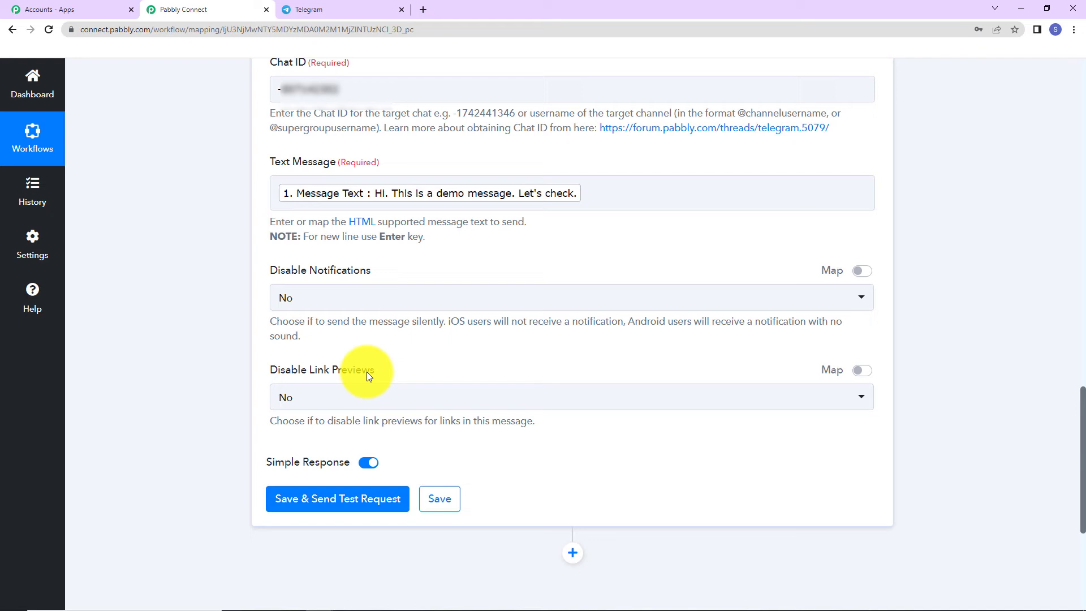
pyautogui.moveTo(337, 497)
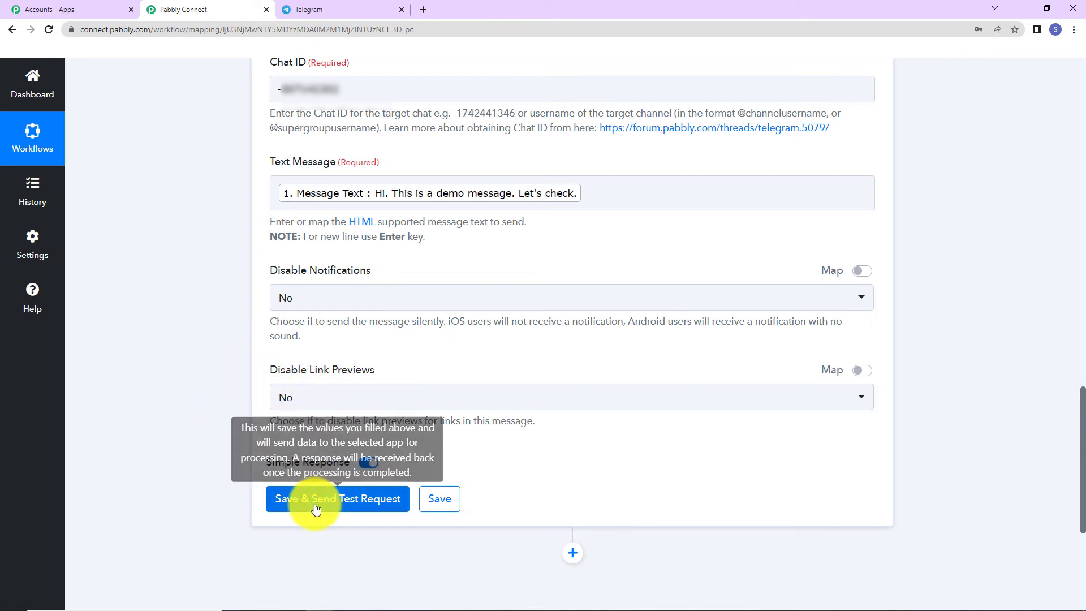
# Run 'Save & Send Test Request' and review the successful Response Received from Newdemobot
pyautogui.click(337, 499)
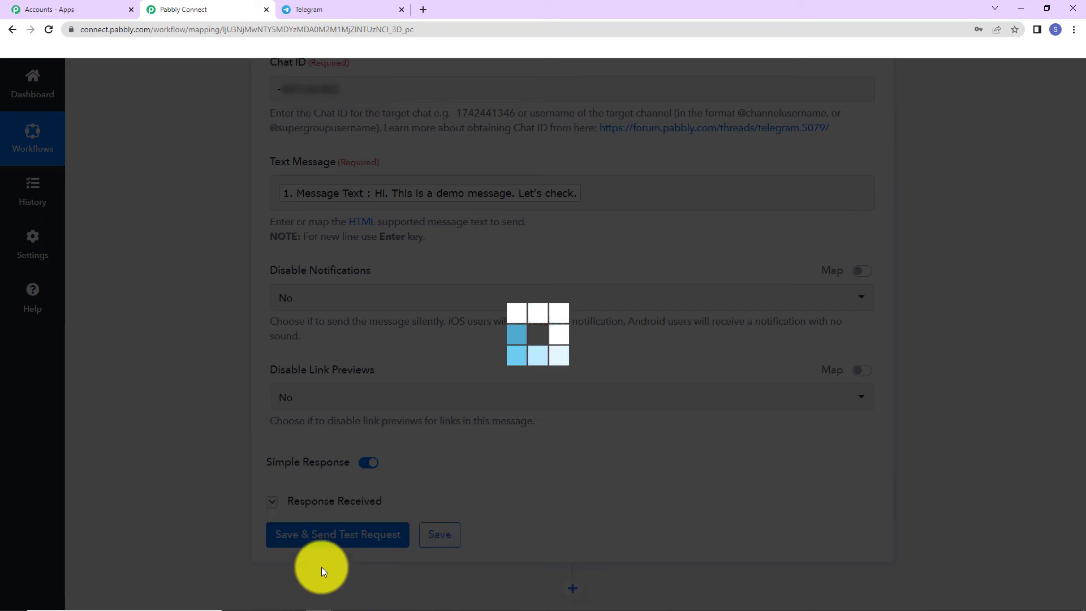
pyautogui.click(337, 534)
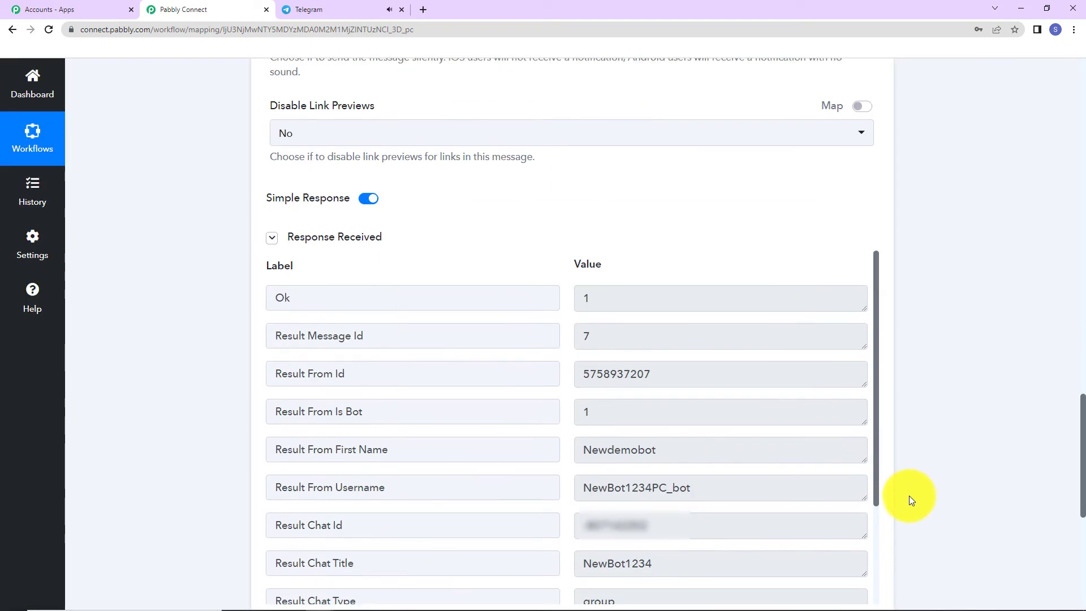
pyautogui.scroll(-3)
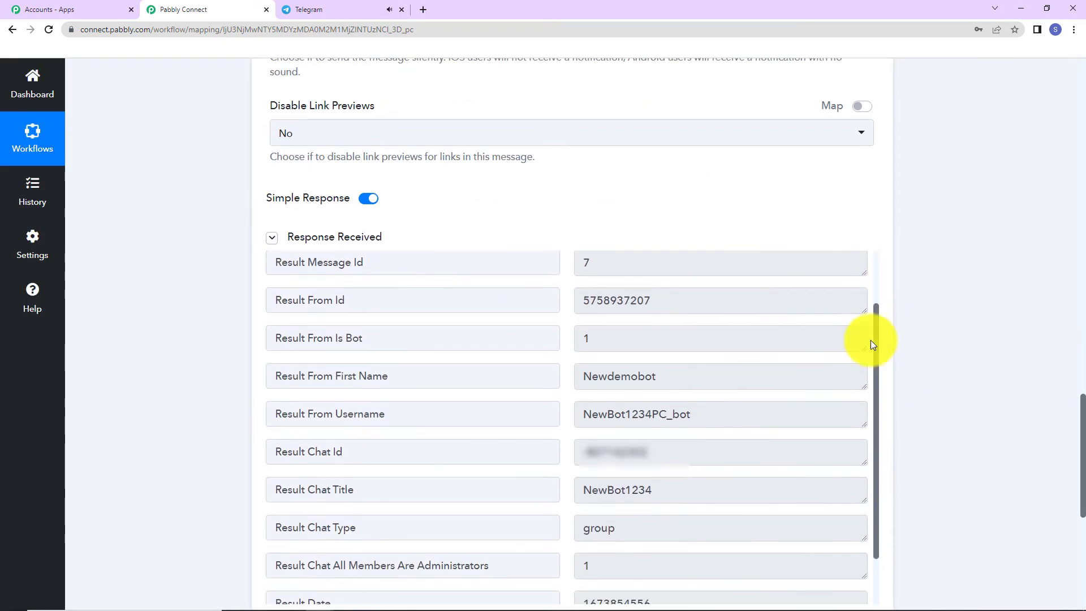
pyautogui.click(326, 9)
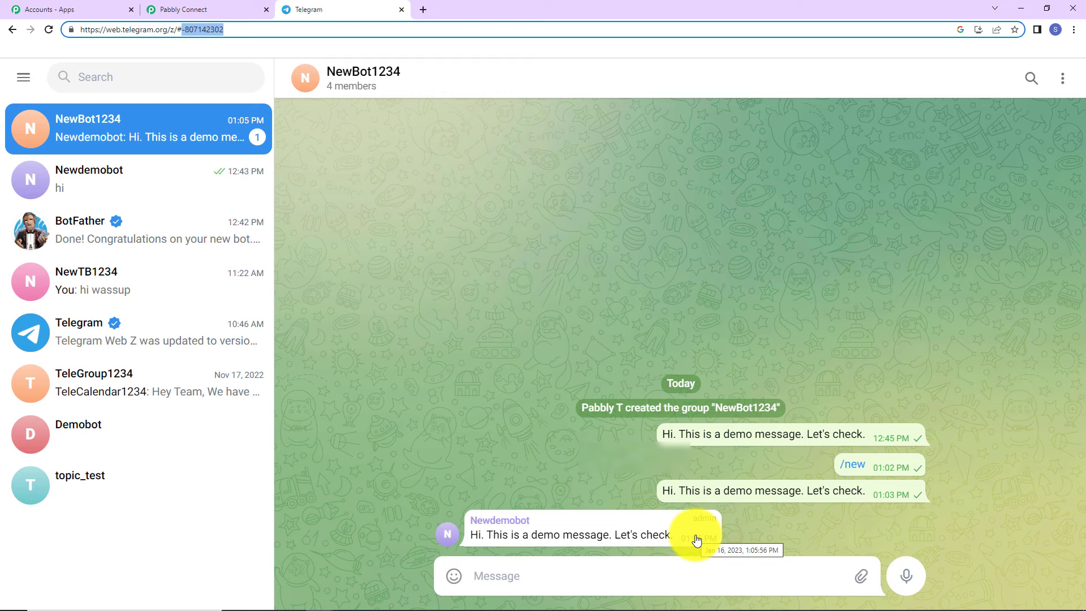
# View Newdemobot's demo message in the NewBot1234 group, then return to the workflow tab
pyautogui.click(206, 9)
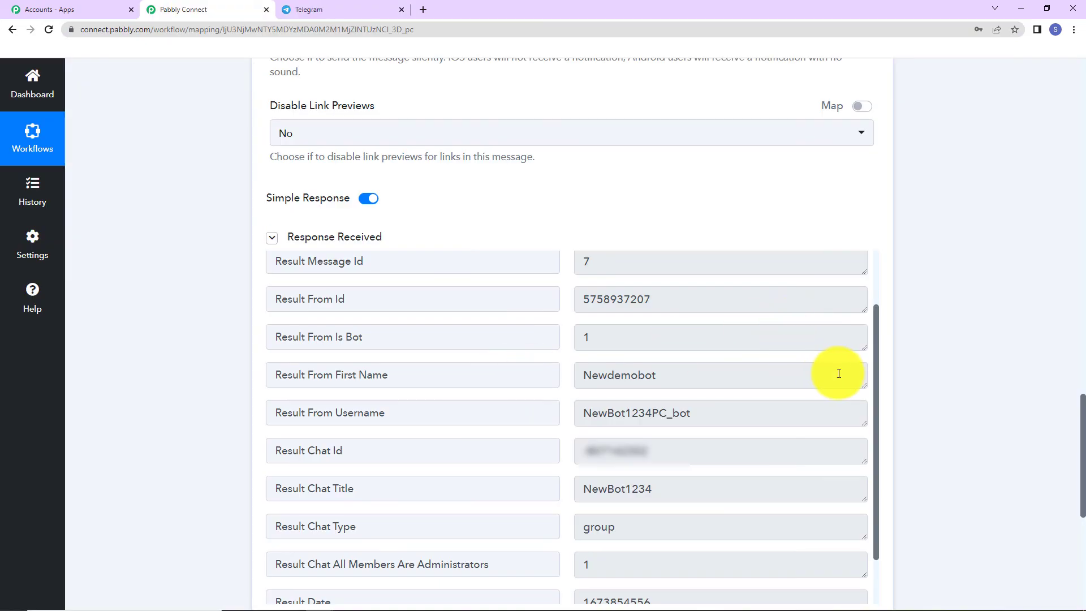